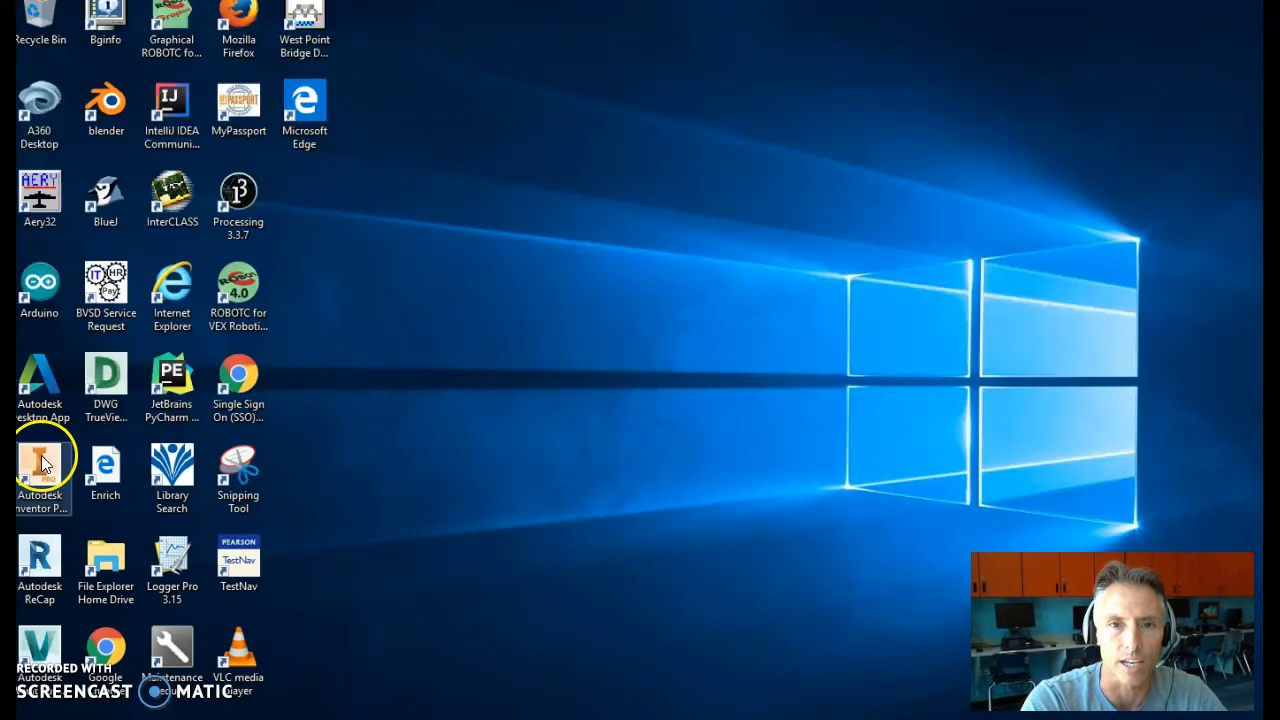
Step: Launch Autodesk Inventor from its desktop icon and reach the Get Started home screen
{"action": "double_click", "coordinate": [40, 470]}
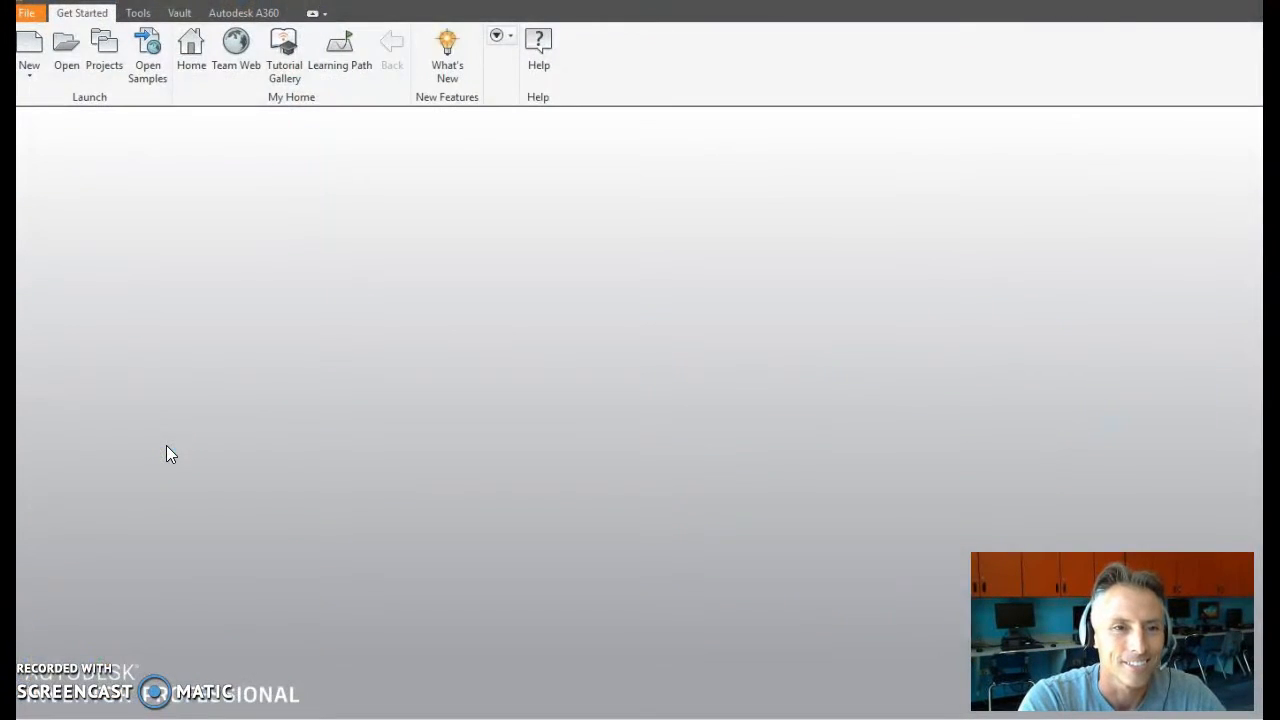
{"action": "left_click", "coordinate": [190, 50]}
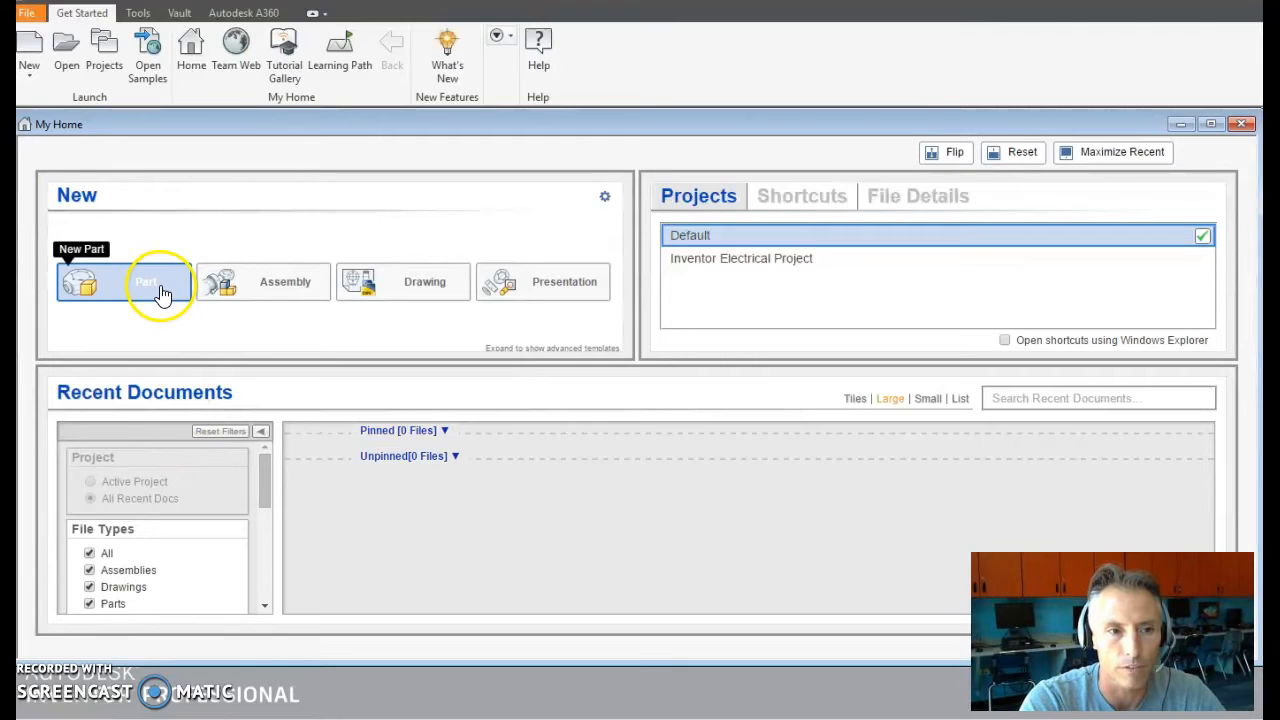
{"action": "mouse_move", "coordinate": [384, 288]}
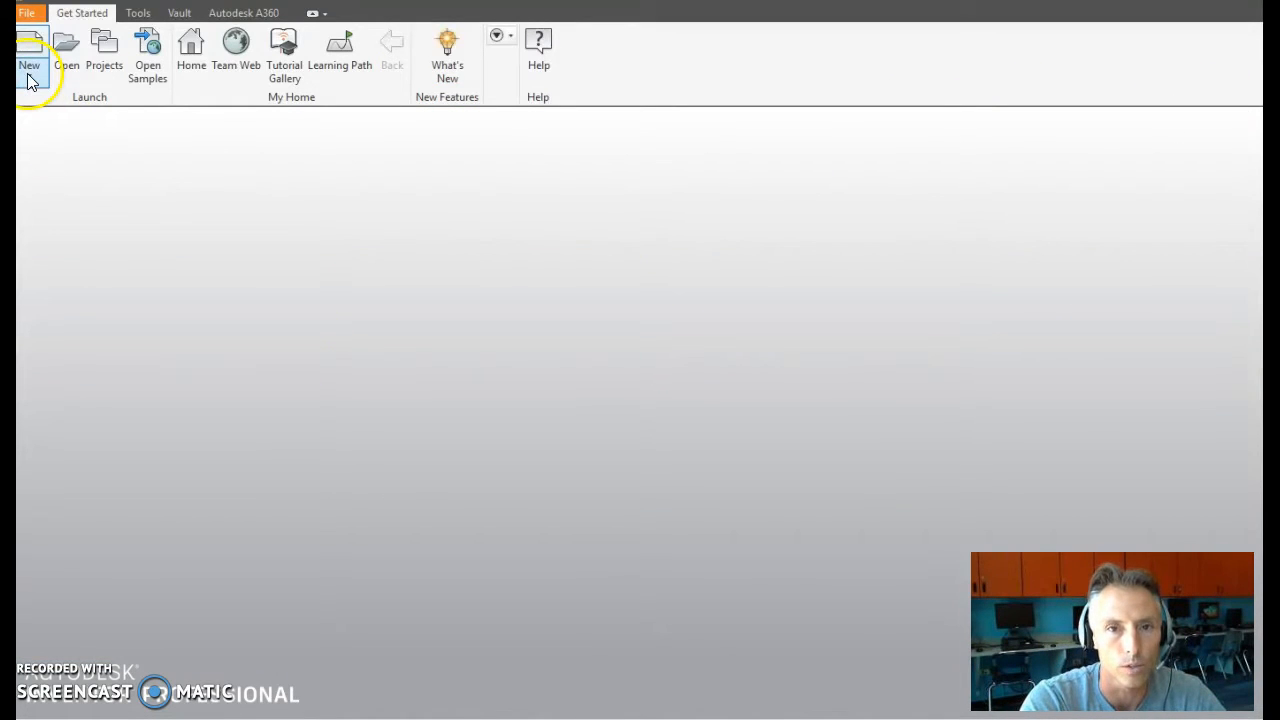
Step: Create a new blank part file, Part1, from the standard part template
{"action": "left_click", "coordinate": [28, 50]}
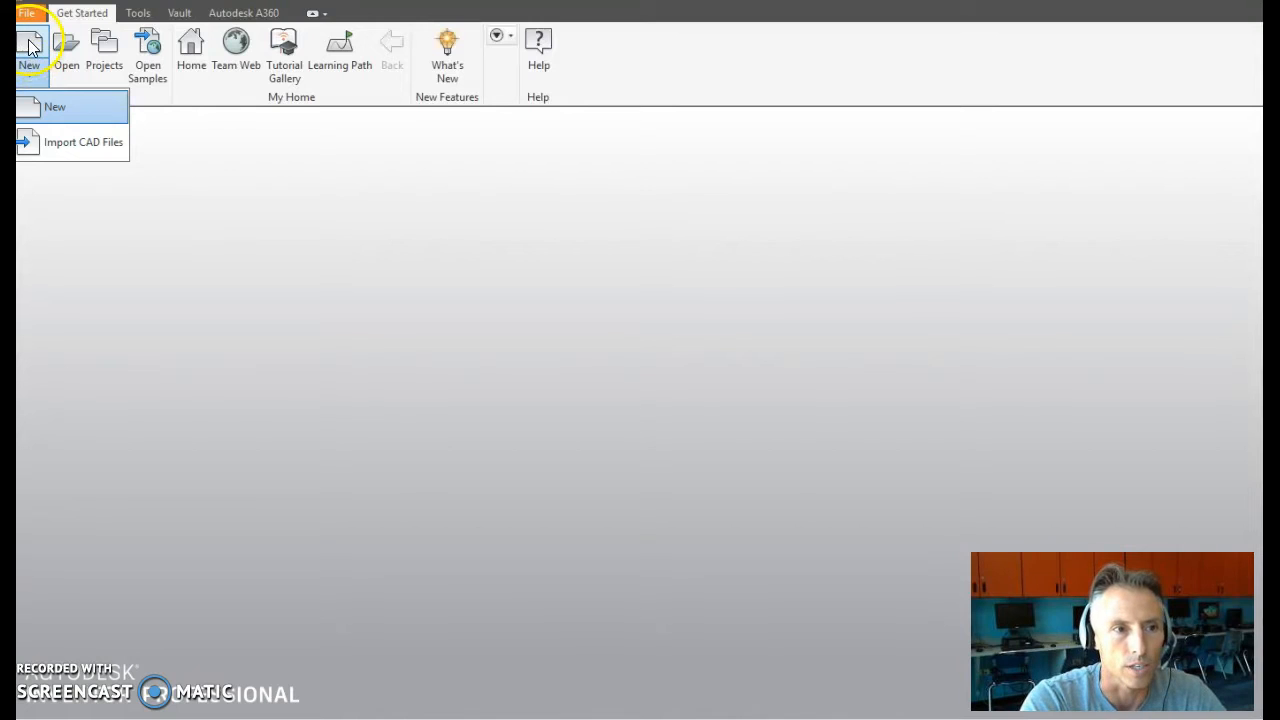
{"action": "left_click", "coordinate": [54, 106]}
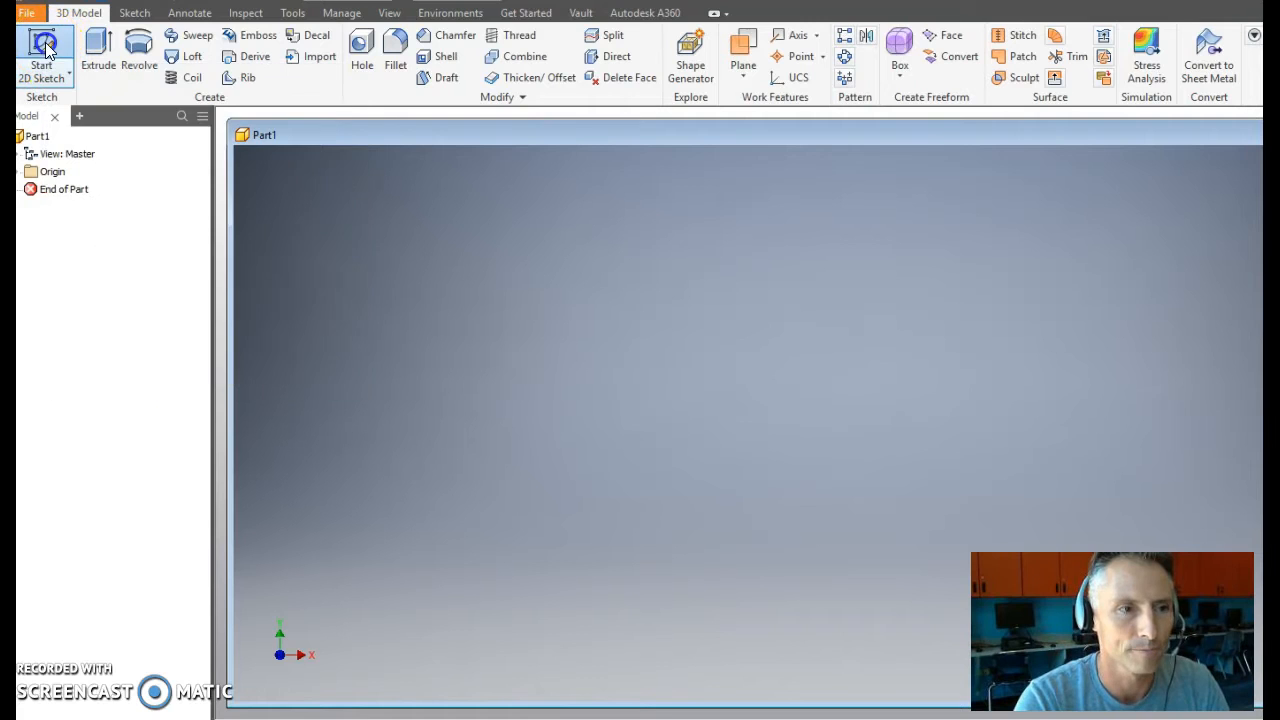
Step: Start a new 2D sketch so the origin planes are offered as sketch planes
{"action": "left_click", "coordinate": [42, 48]}
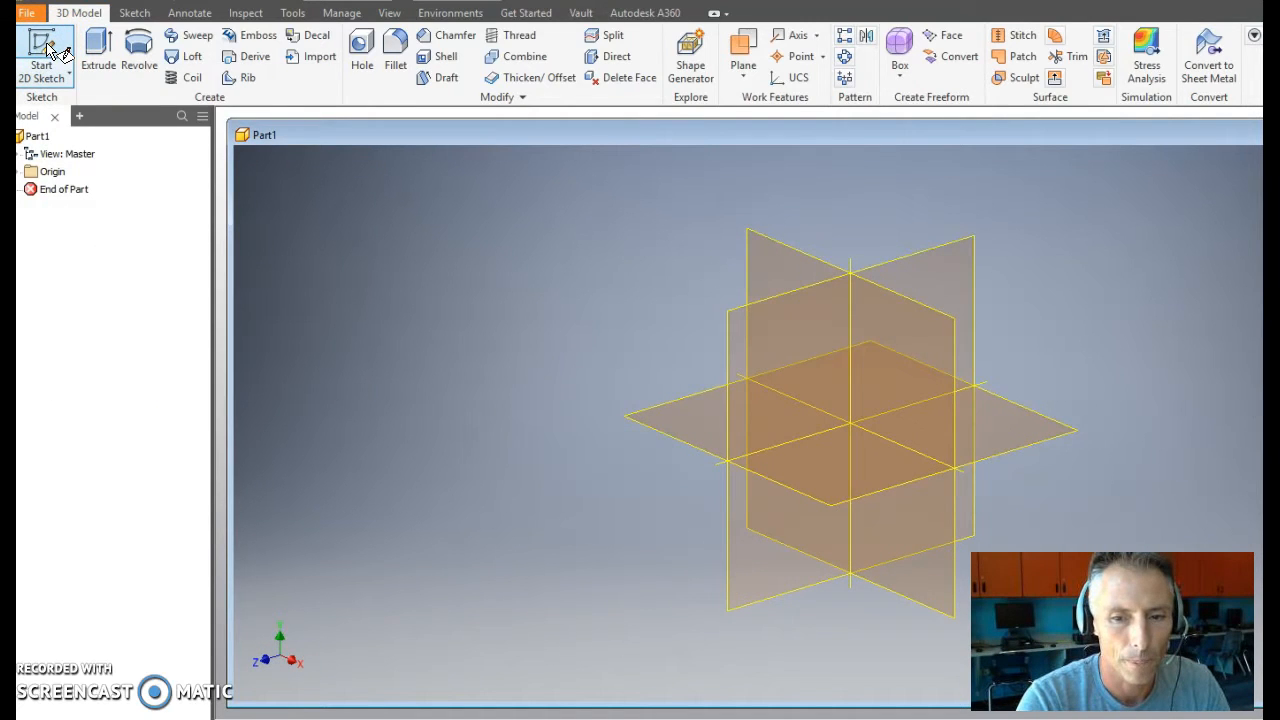
{"action": "left_click", "coordinate": [42, 50]}
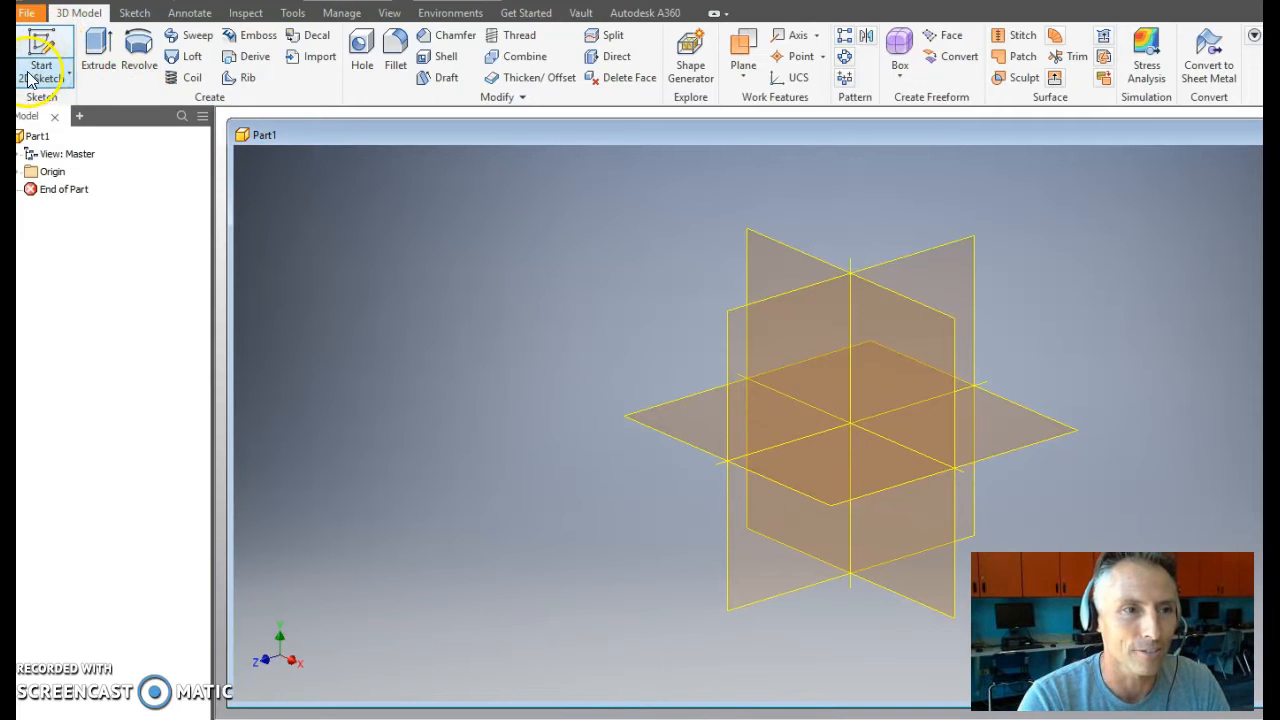
{"action": "left_click", "coordinate": [40, 56]}
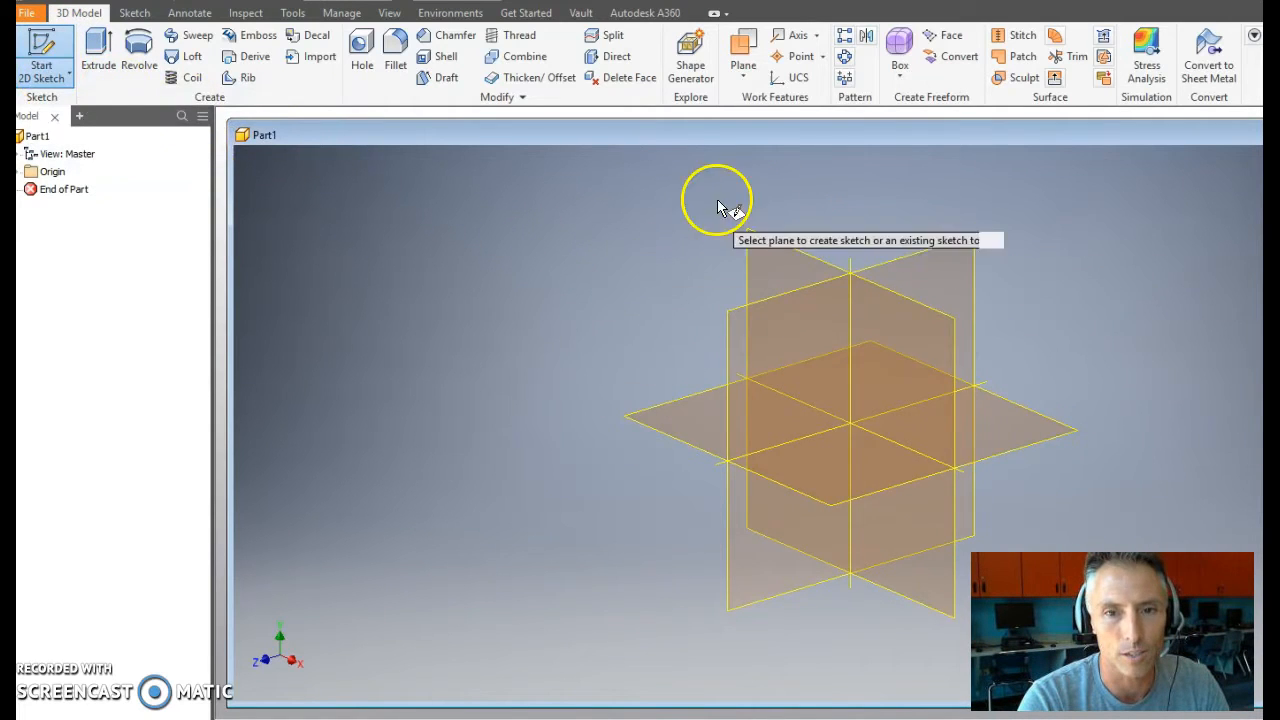
{"action": "mouse_move", "coordinate": [800, 196]}
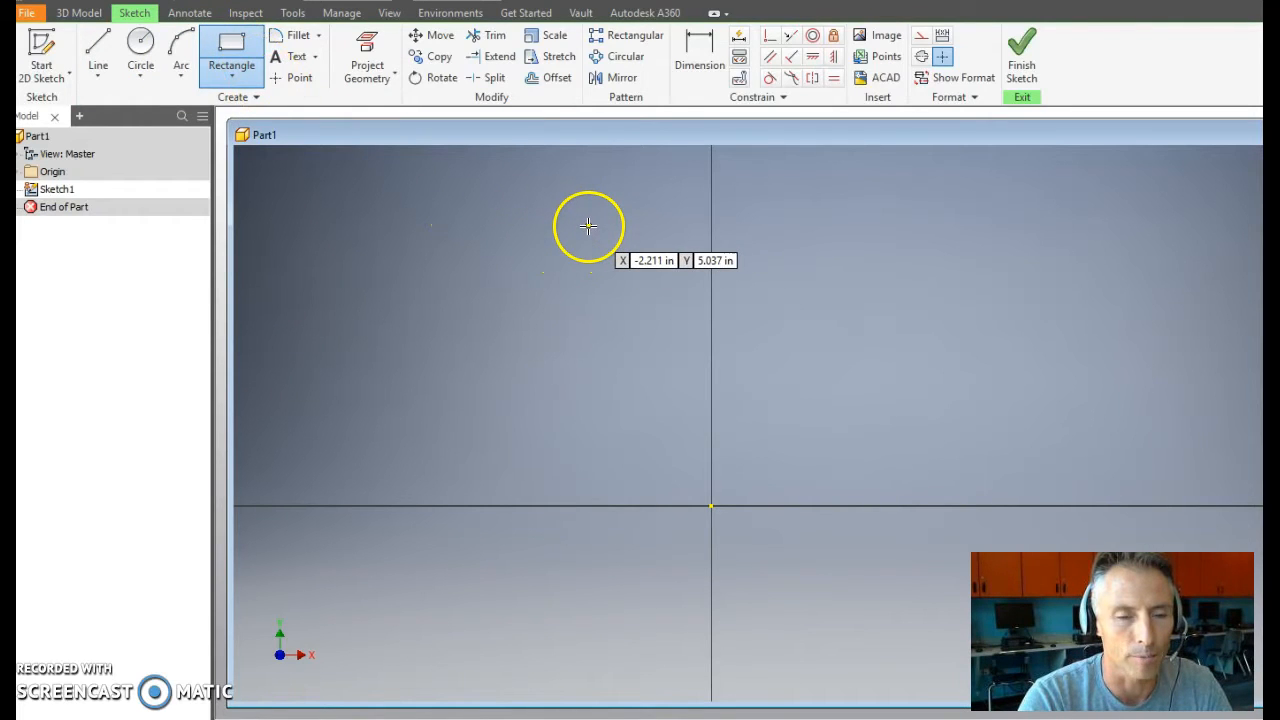
Step: Draw a wide rectangle, then a tall rectangle hanging from its lower-right corner
{"action": "left_click_drag", "start_coordinate": [588, 224], "coordinate": [864, 338]}
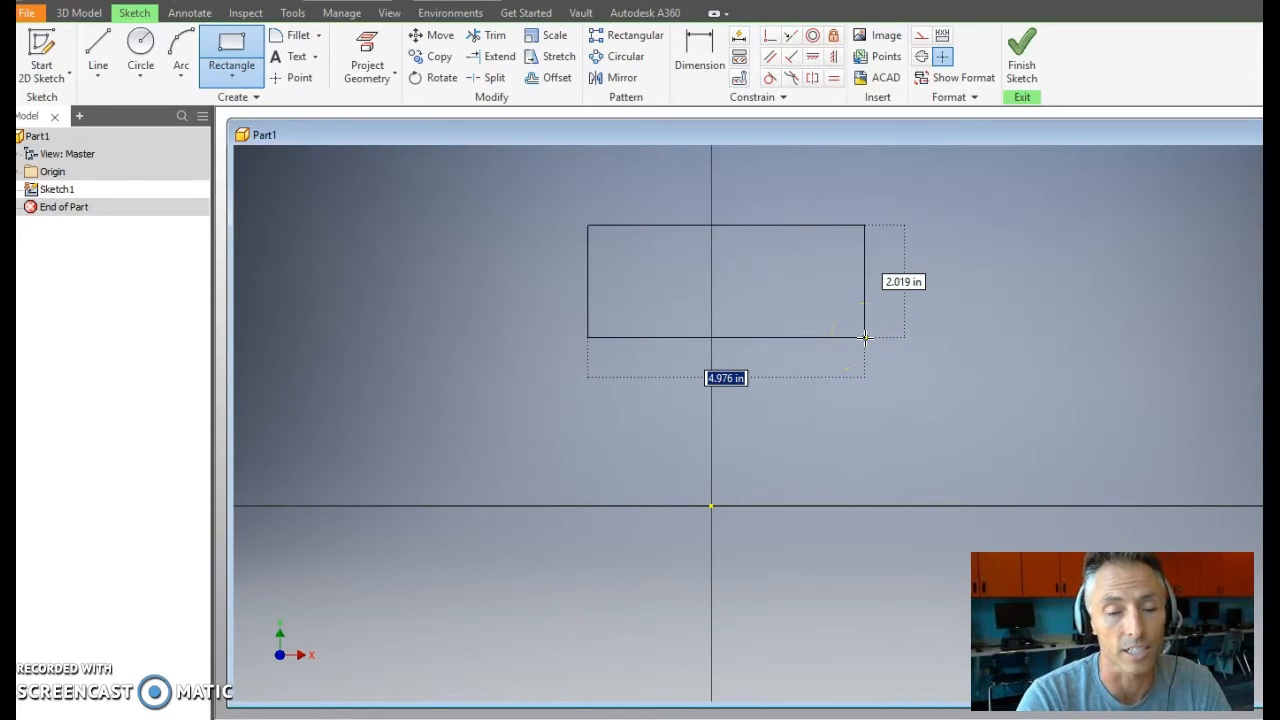
{"action": "left_click", "coordinate": [864, 338]}
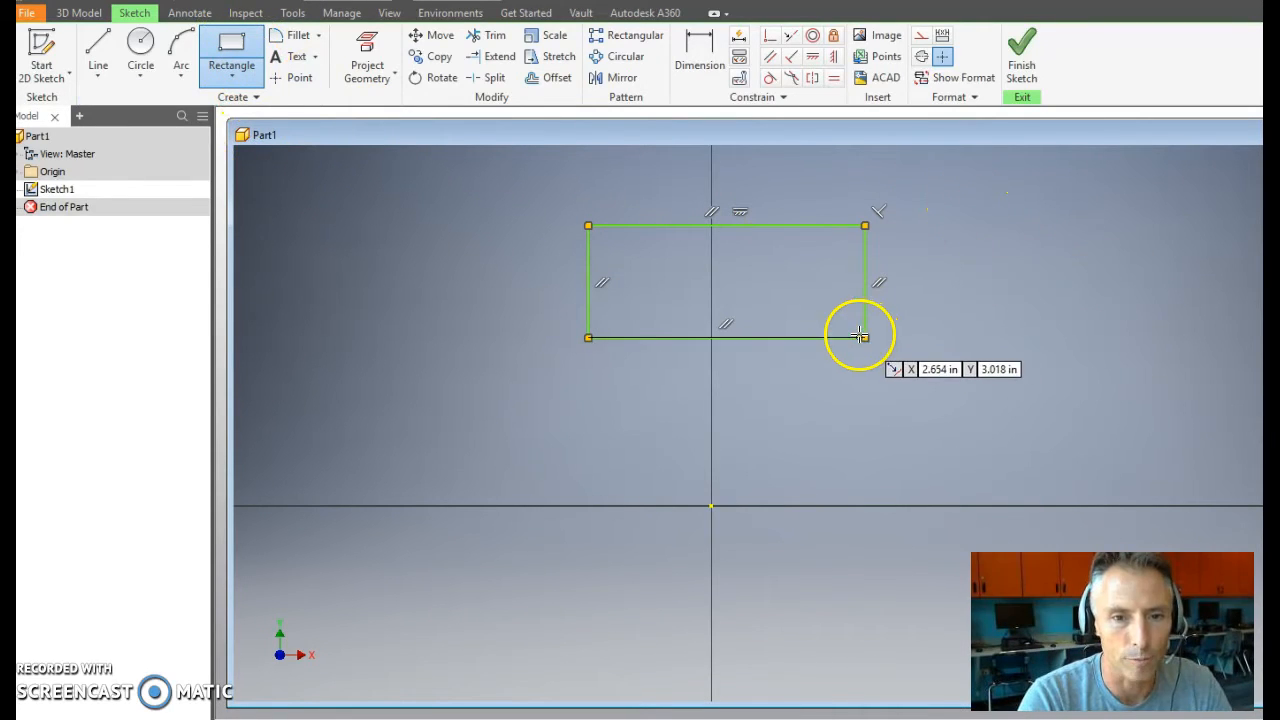
{"action": "left_click", "coordinate": [864, 336]}
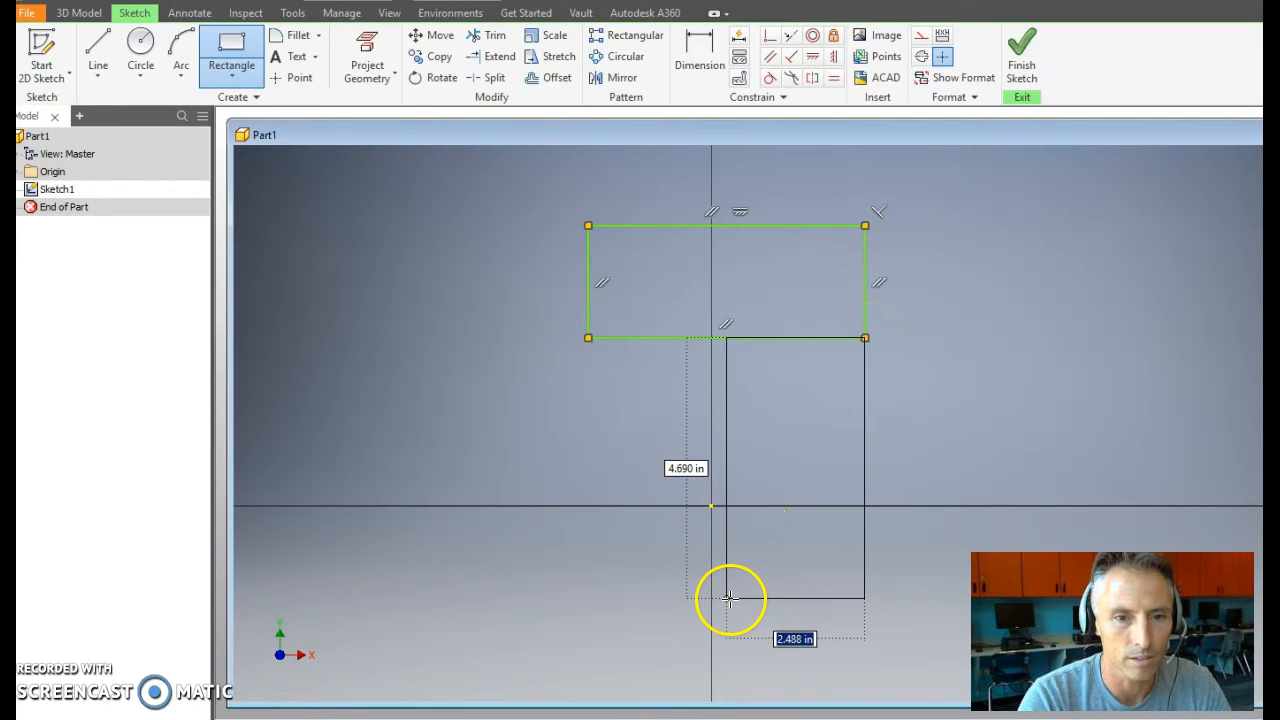
{"action": "left_click", "coordinate": [728, 600]}
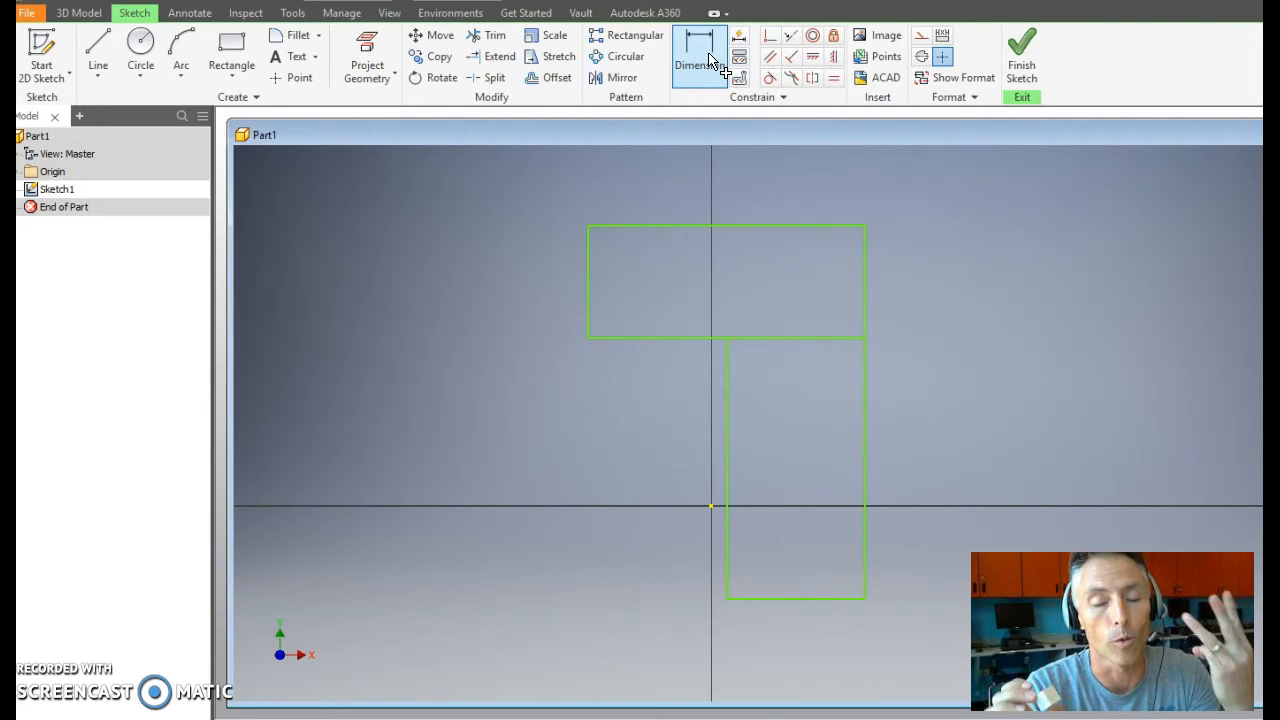
Step: Dimension the top rectangle .75 tall and .75*2 (1.500) wide
{"action": "left_click", "coordinate": [700, 56]}
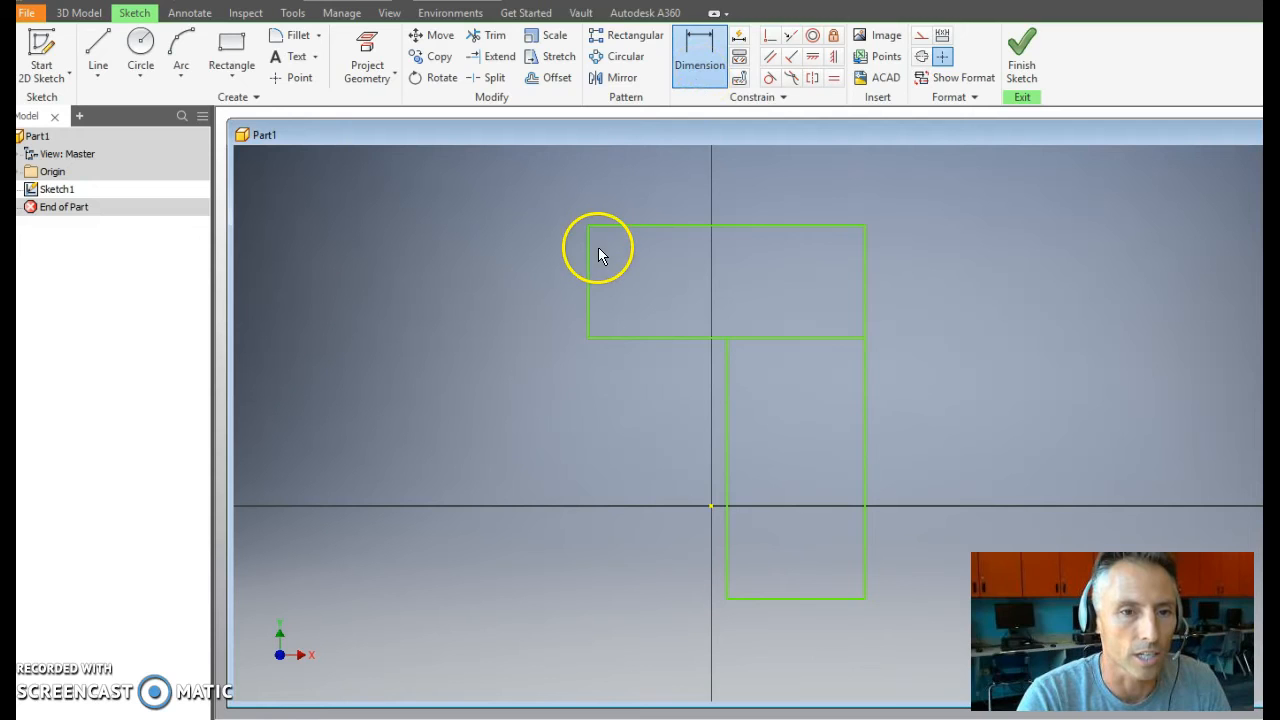
{"action": "left_click", "coordinate": [584, 280]}
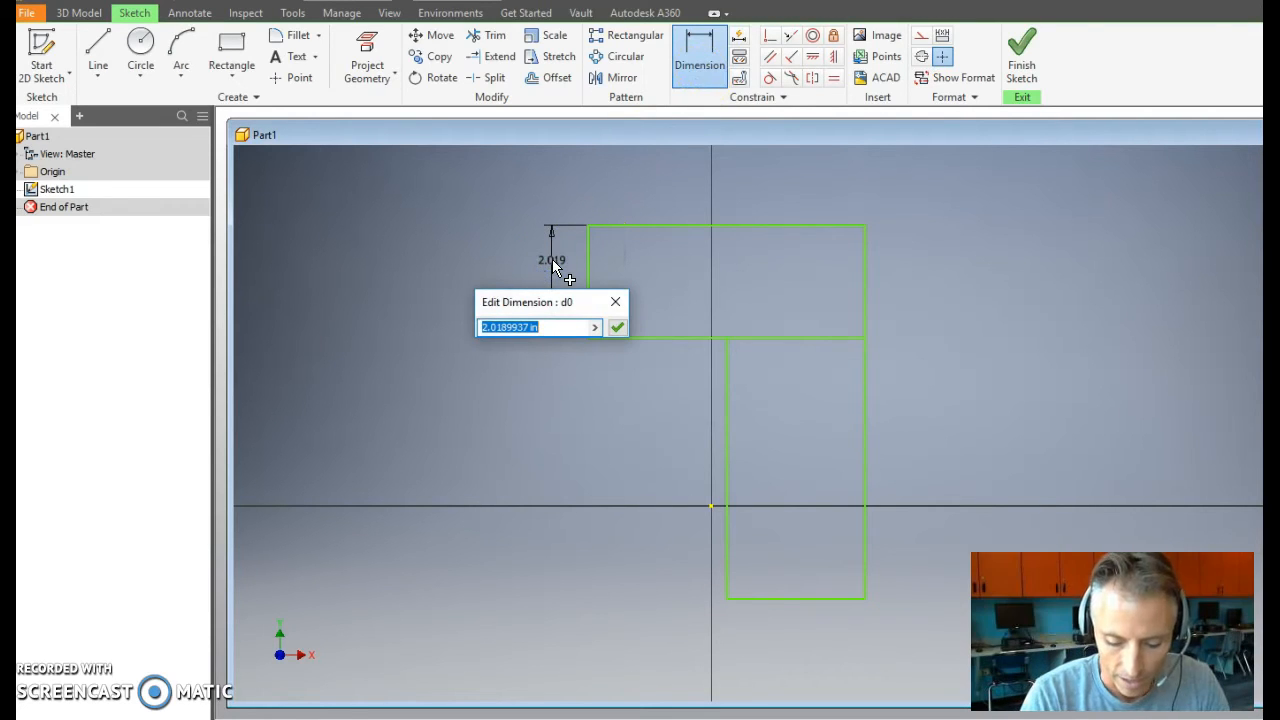
{"action": "type", "text": ".75"}
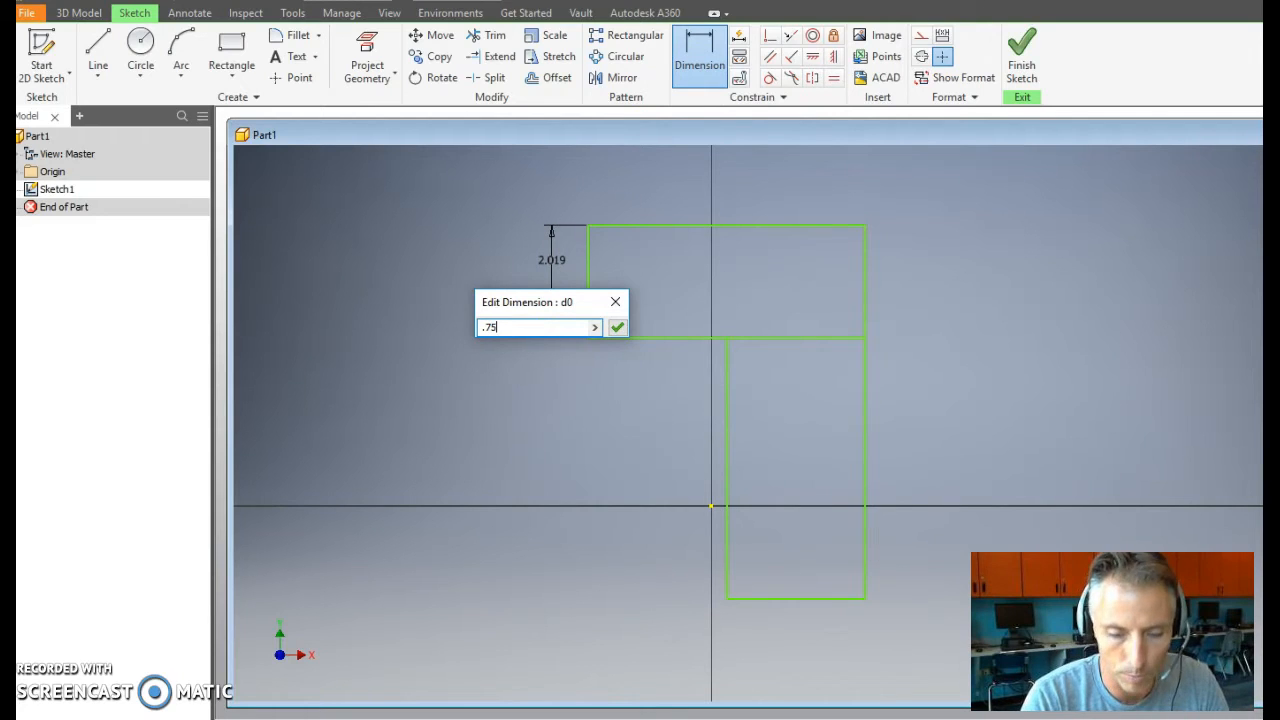
{"action": "left_click", "coordinate": [616, 328]}
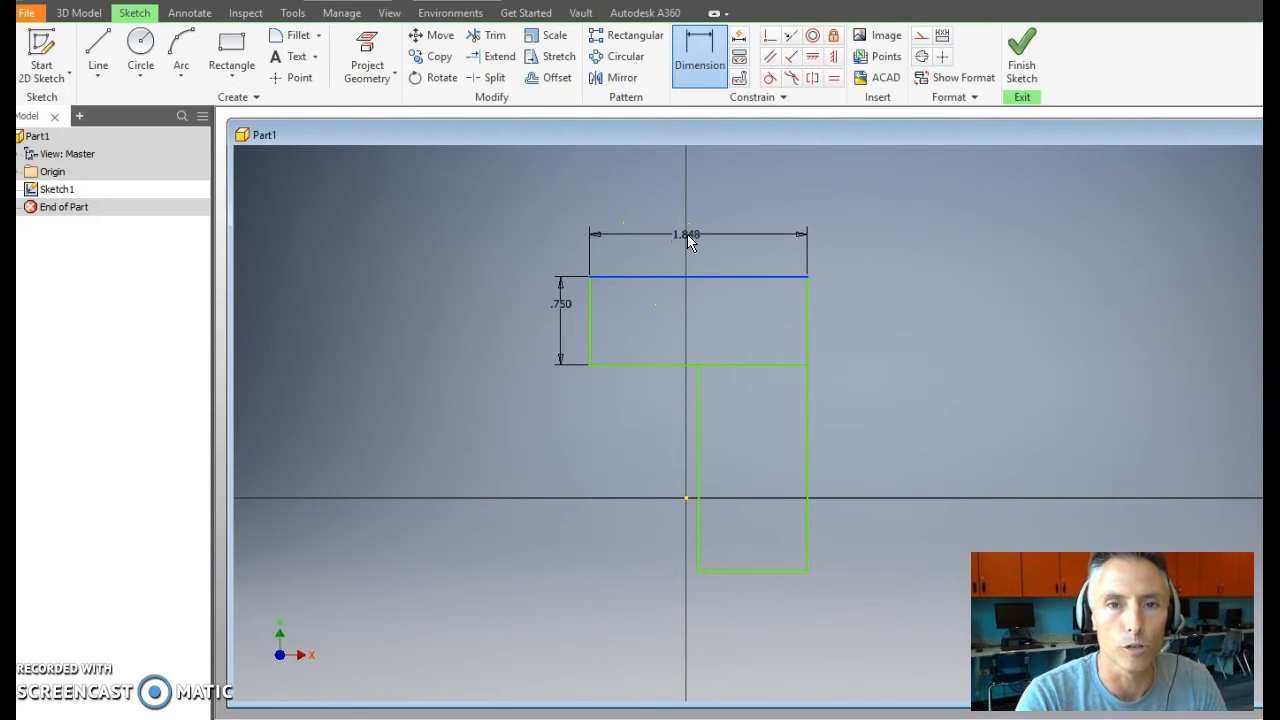
{"action": "double_click", "coordinate": [688, 234]}
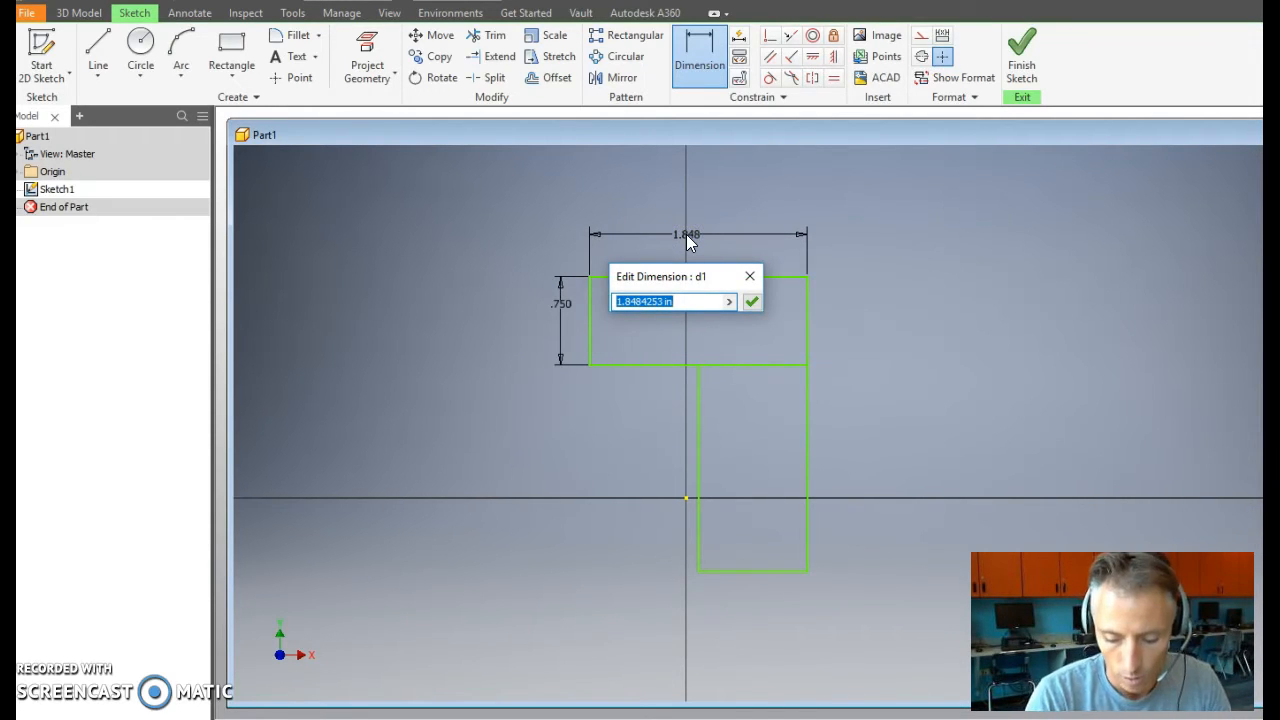
{"action": "type", "text": ".75"}
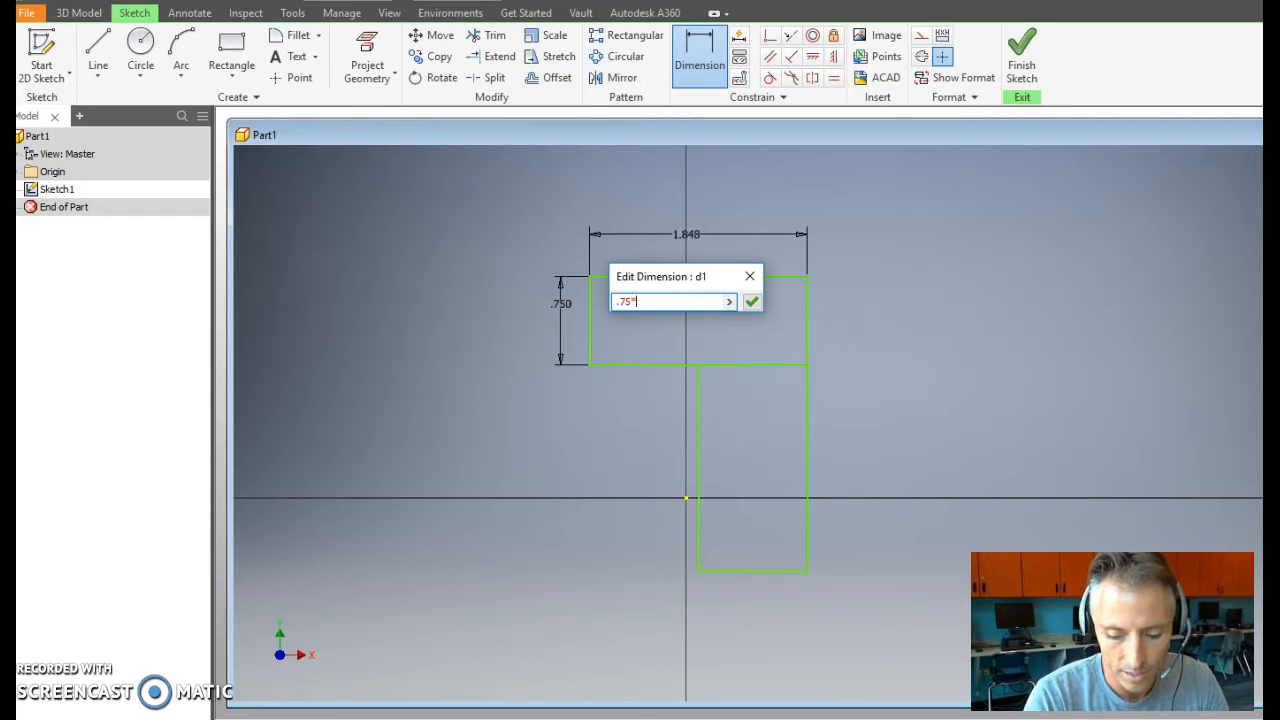
{"action": "type", "text": "*2"}
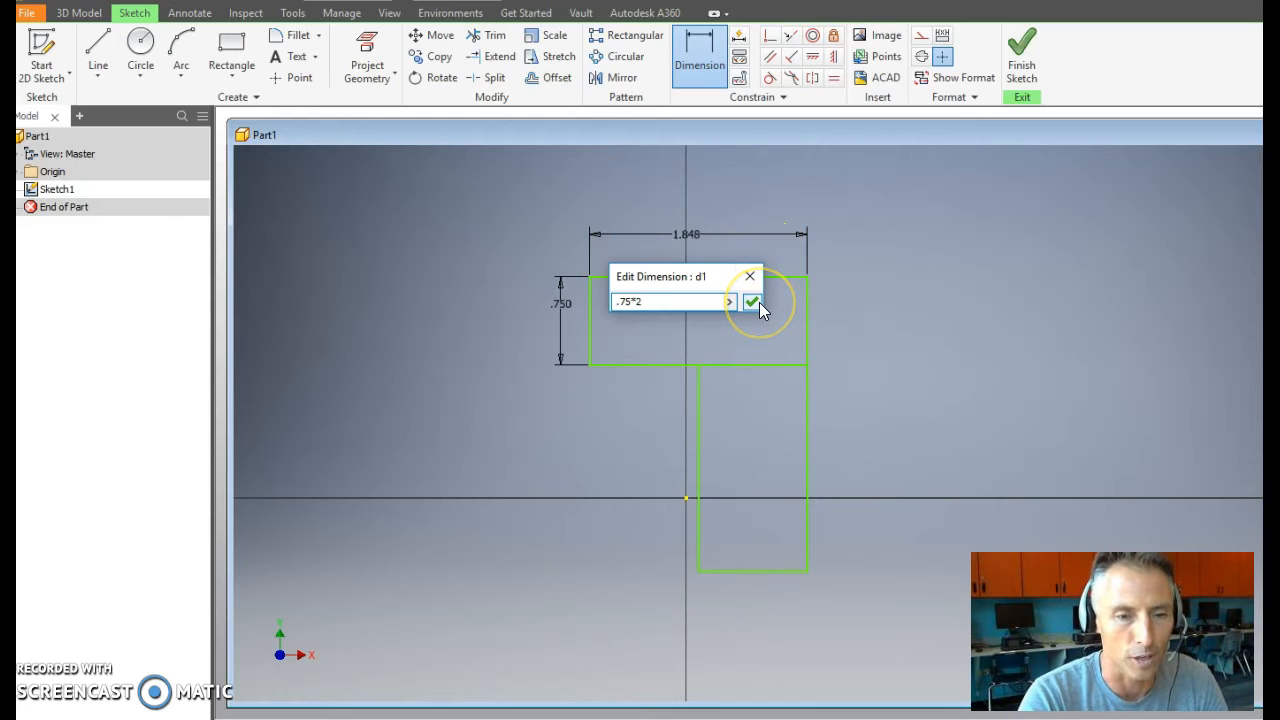
{"action": "left_click", "coordinate": [752, 300]}
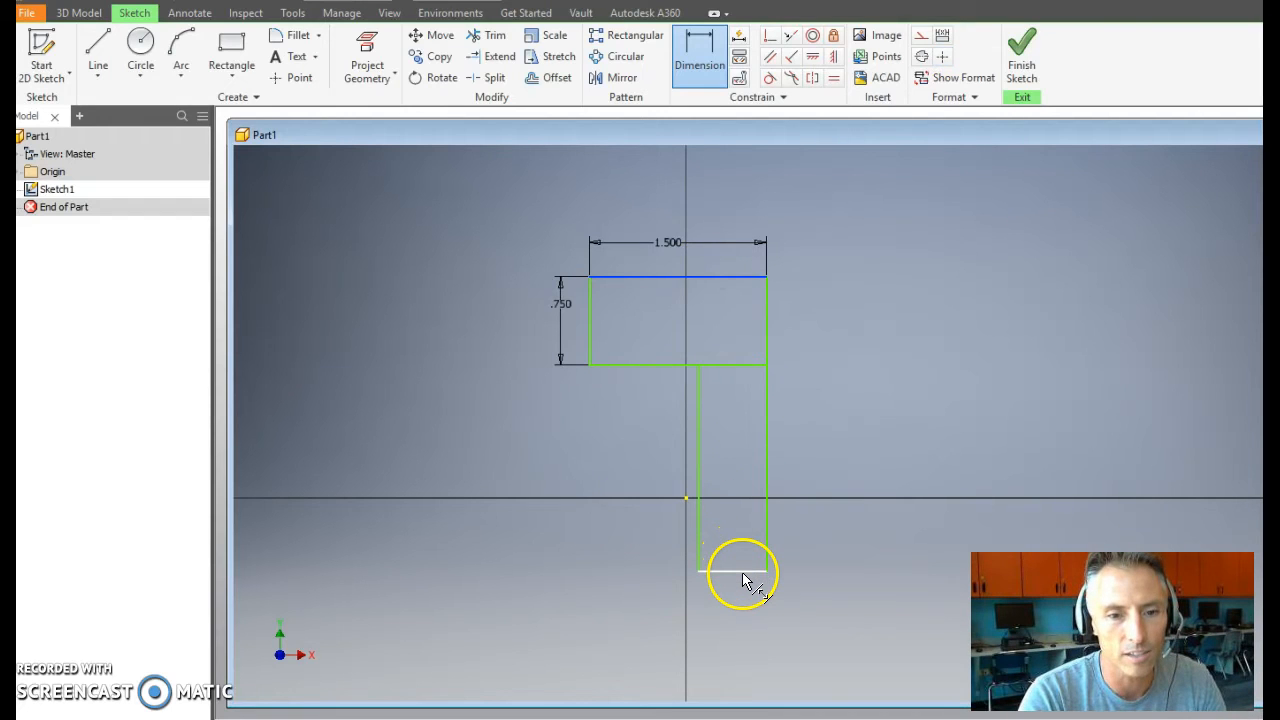
Step: Dimension the profile's overall height to 2.25
{"action": "left_click", "coordinate": [740, 572]}
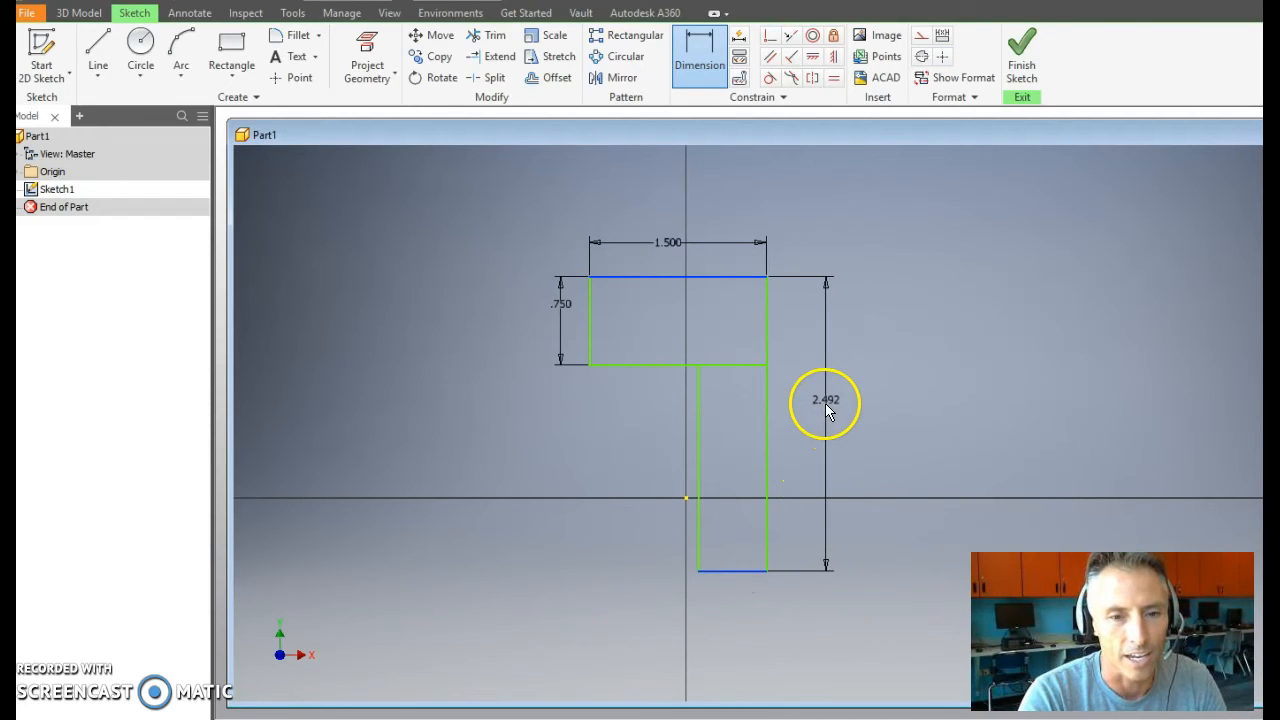
{"action": "double_click", "coordinate": [824, 400]}
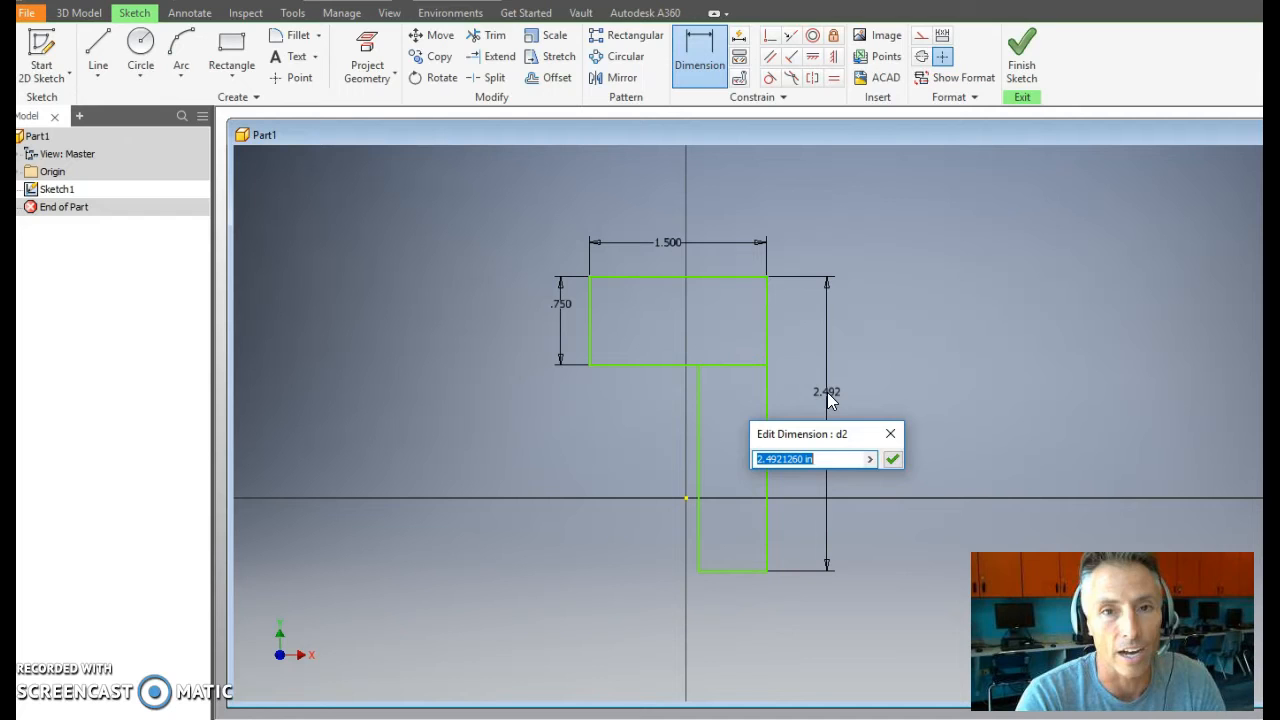
{"action": "type", "text": "2.25"}
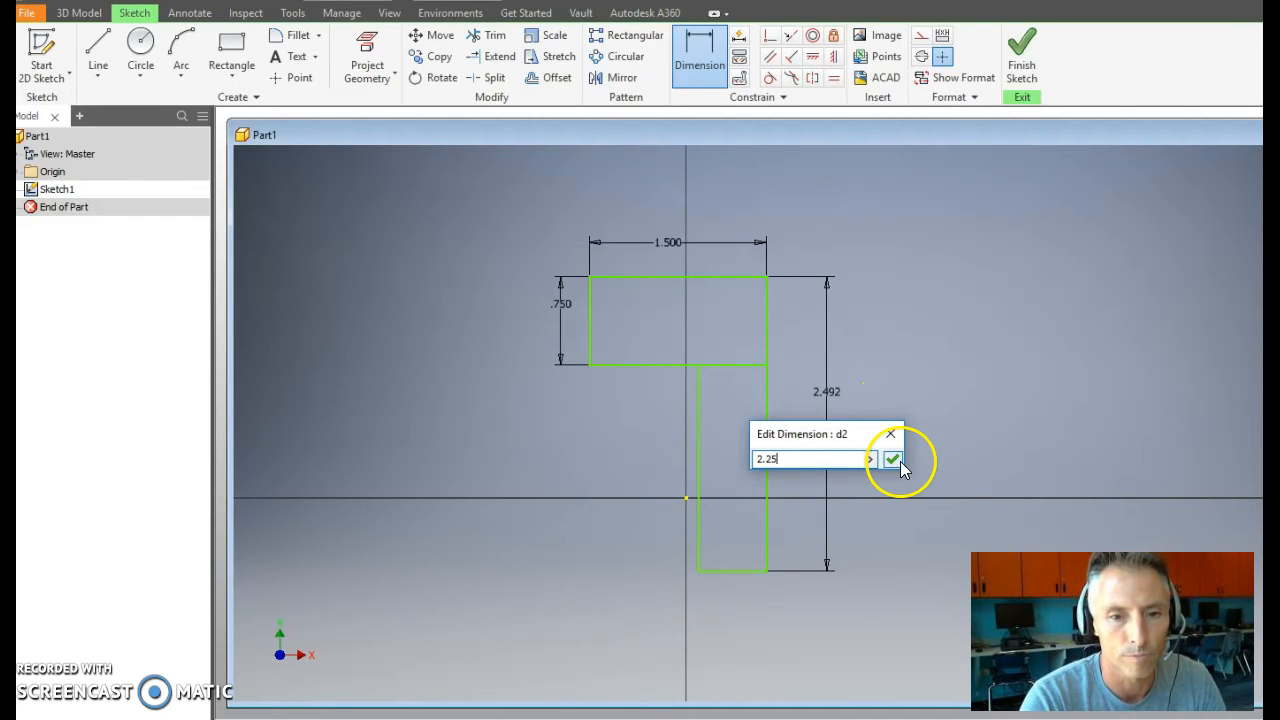
{"action": "left_click", "coordinate": [892, 458]}
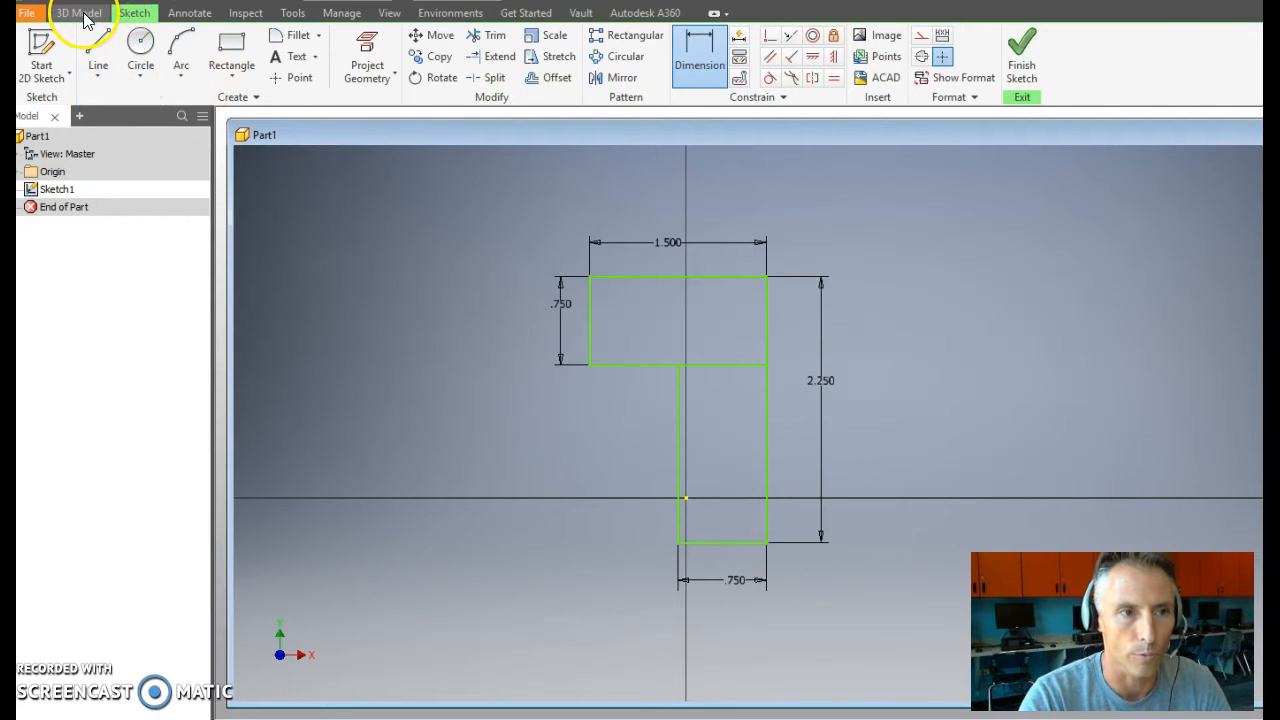
Step: Extrude the stepped profile .75 deep into a solid L-shaped block (Extrusion1)
{"action": "left_click", "coordinate": [80, 12]}
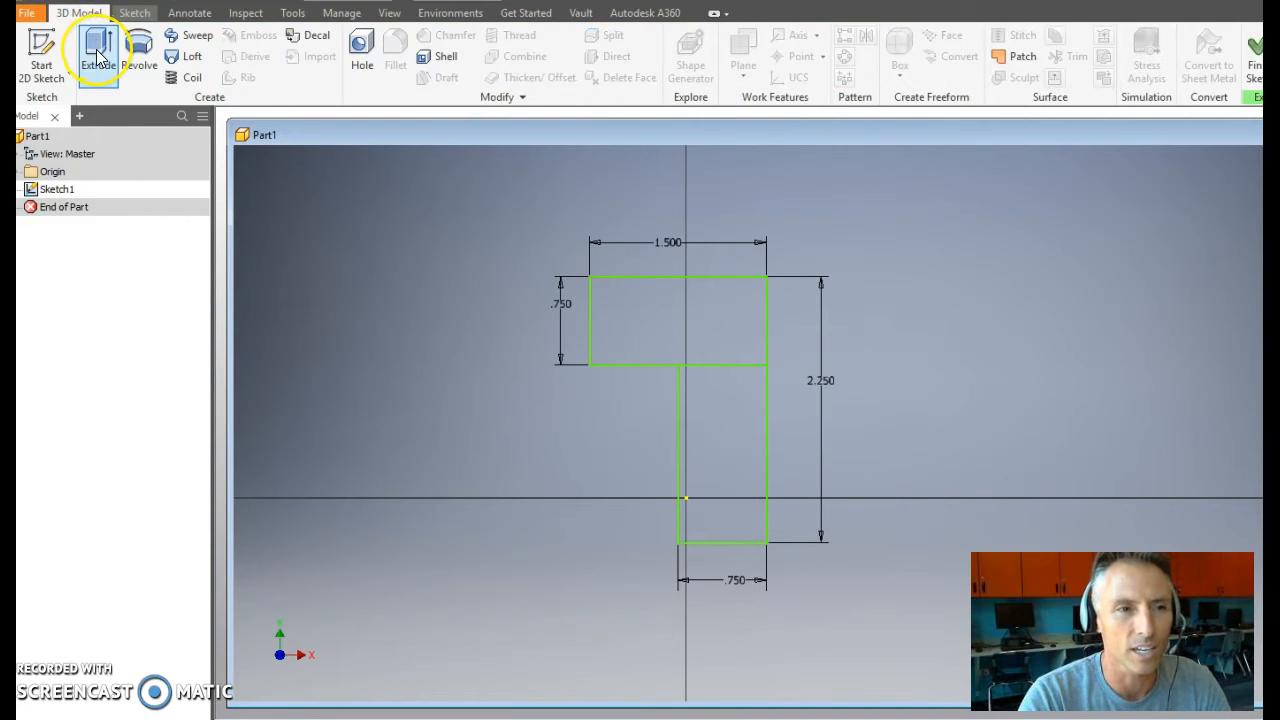
{"action": "left_click", "coordinate": [98, 50]}
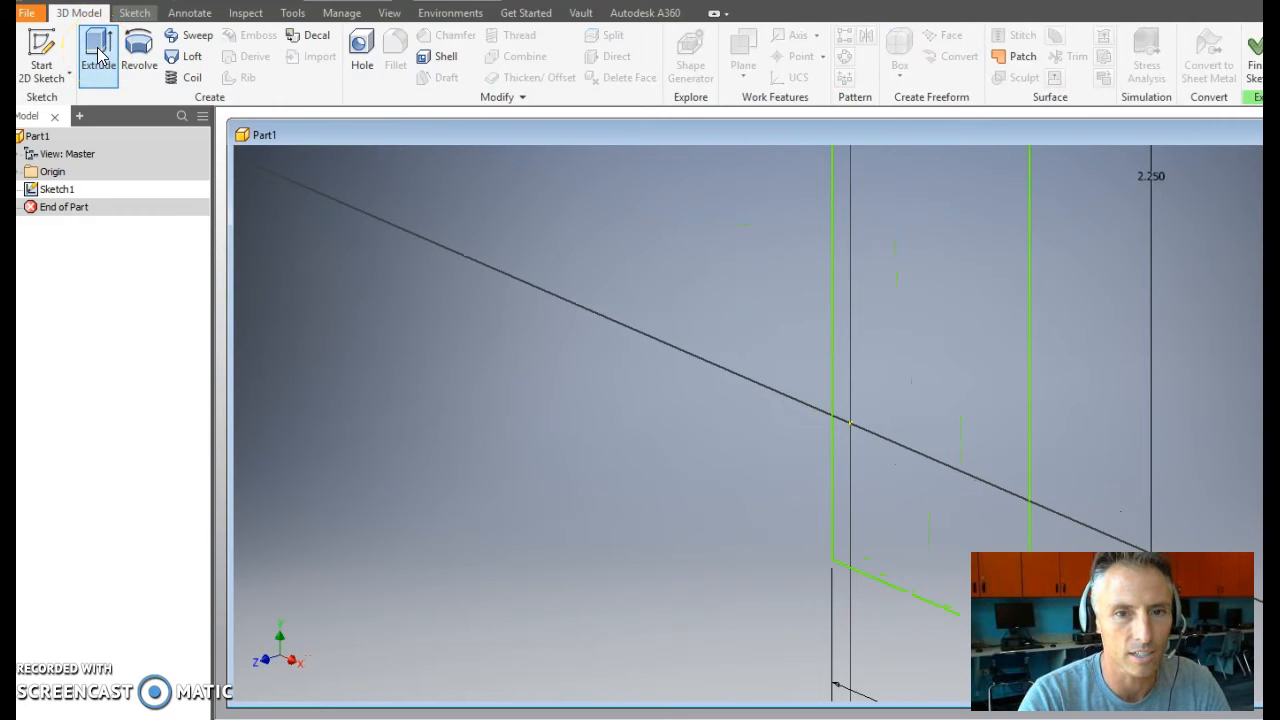
{"action": "left_click", "coordinate": [96, 52]}
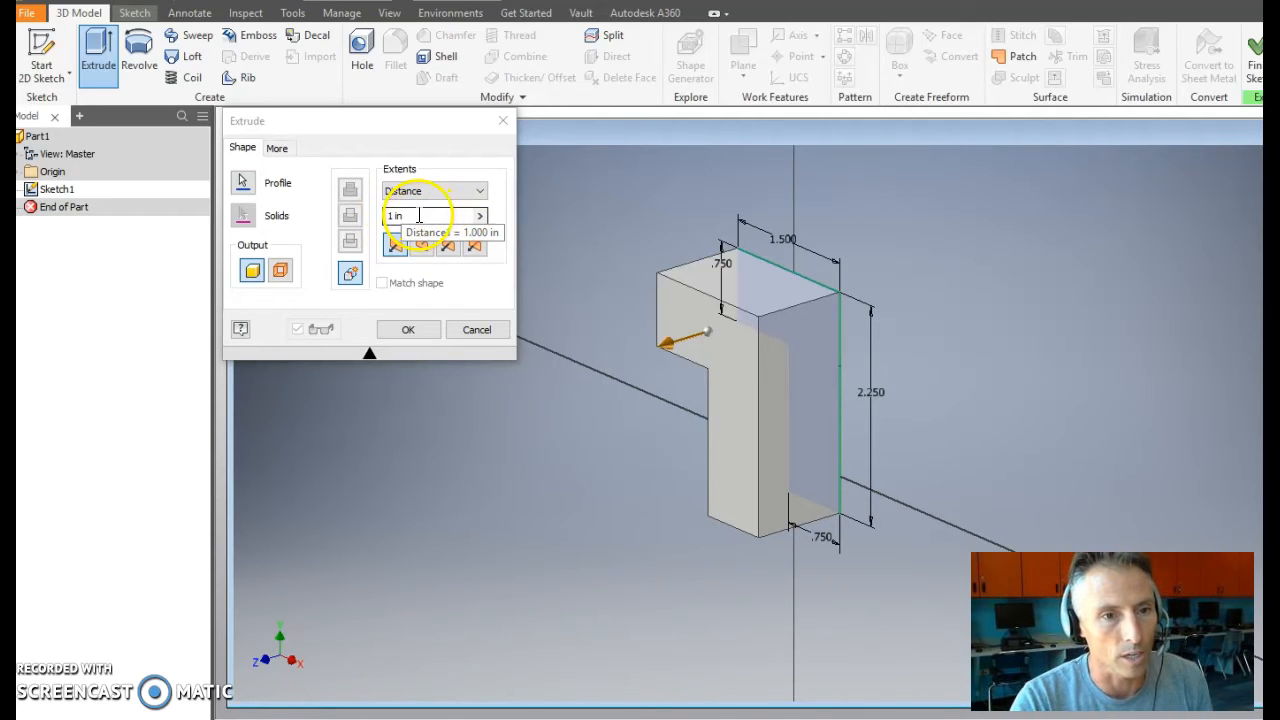
{"action": "type", "text": ".75"}
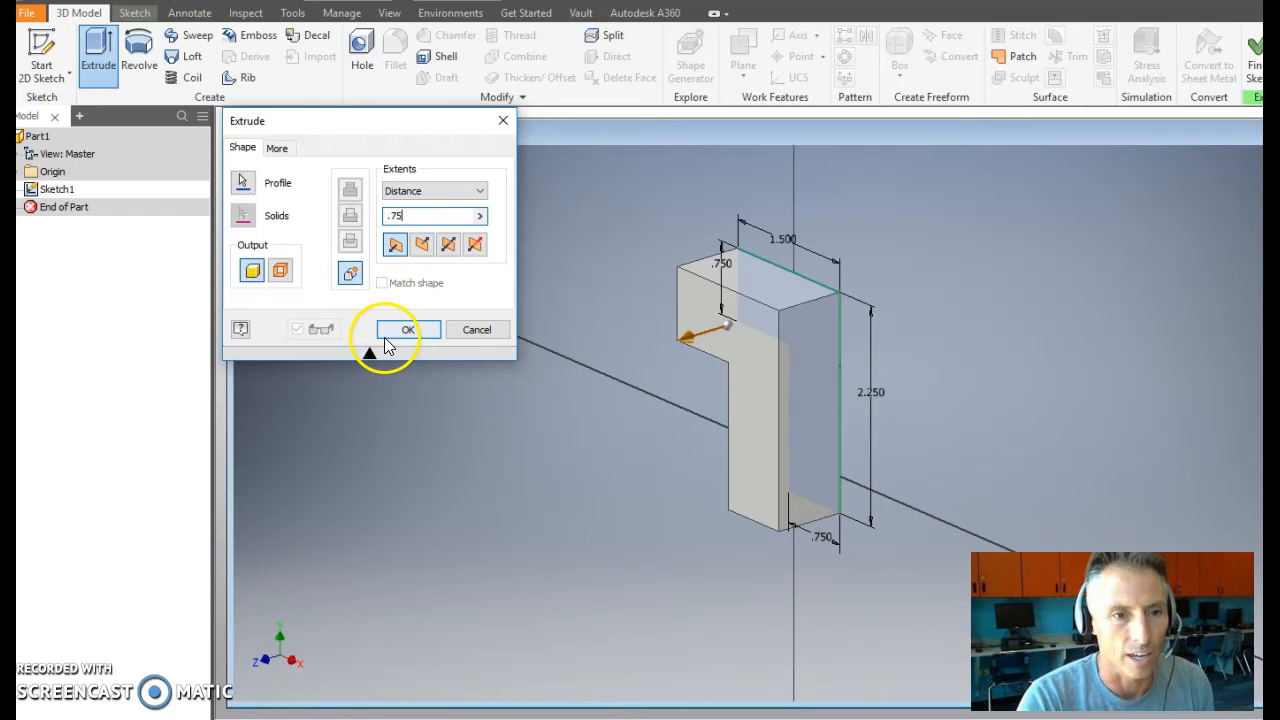
{"action": "left_click", "coordinate": [406, 328]}
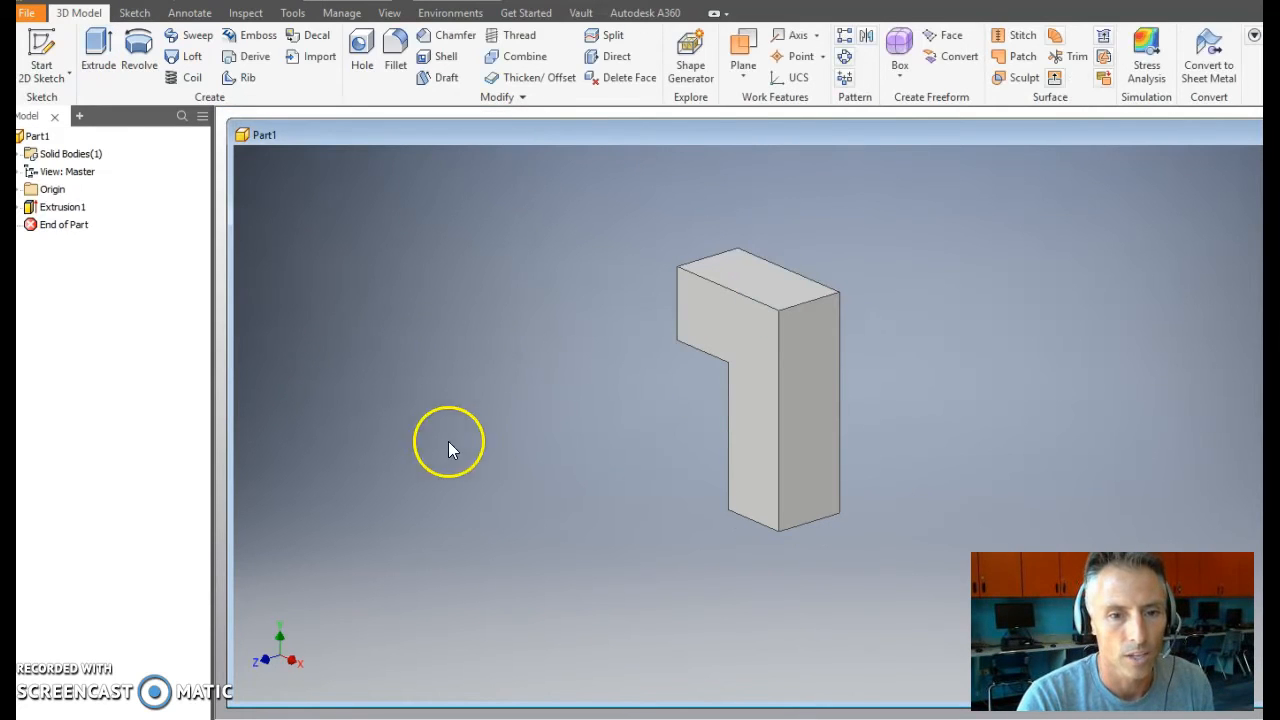
{"action": "mouse_move", "coordinate": [538, 440]}
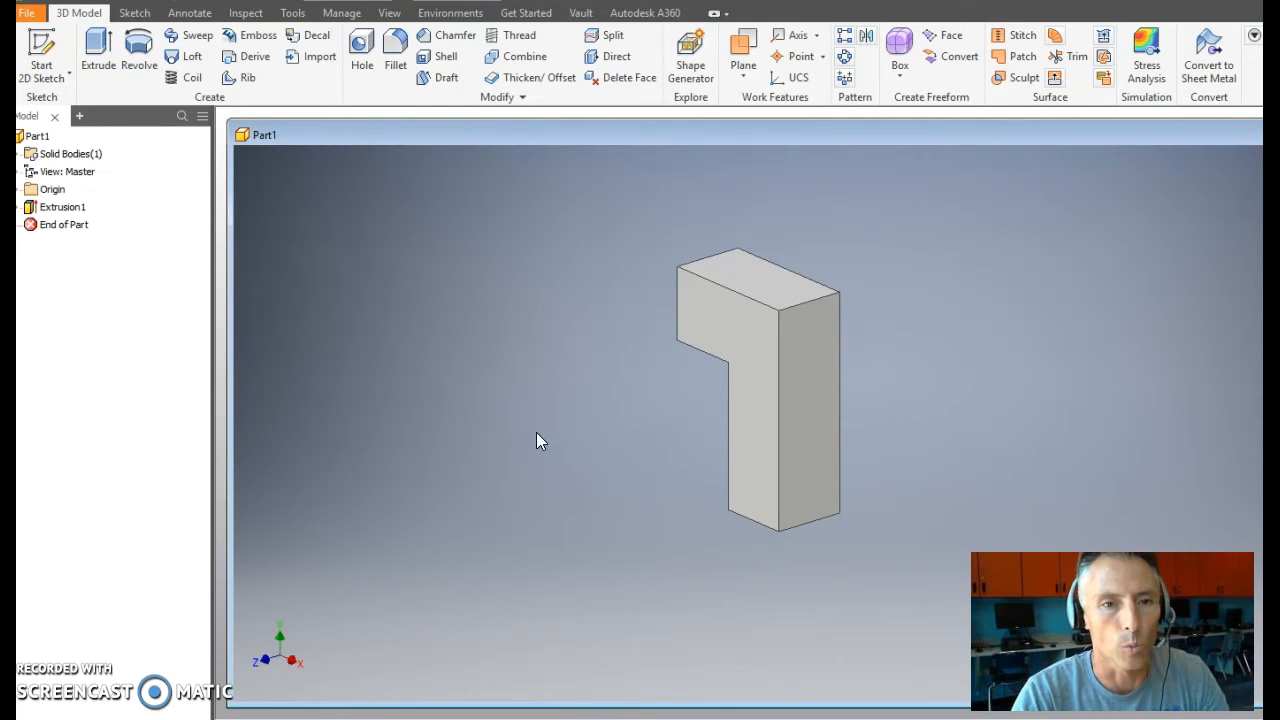
Step: Sketch a rectangle at the block's foot on the front face, dimensioned .75 tall by 1.5 wide
{"action": "left_click", "coordinate": [40, 50]}
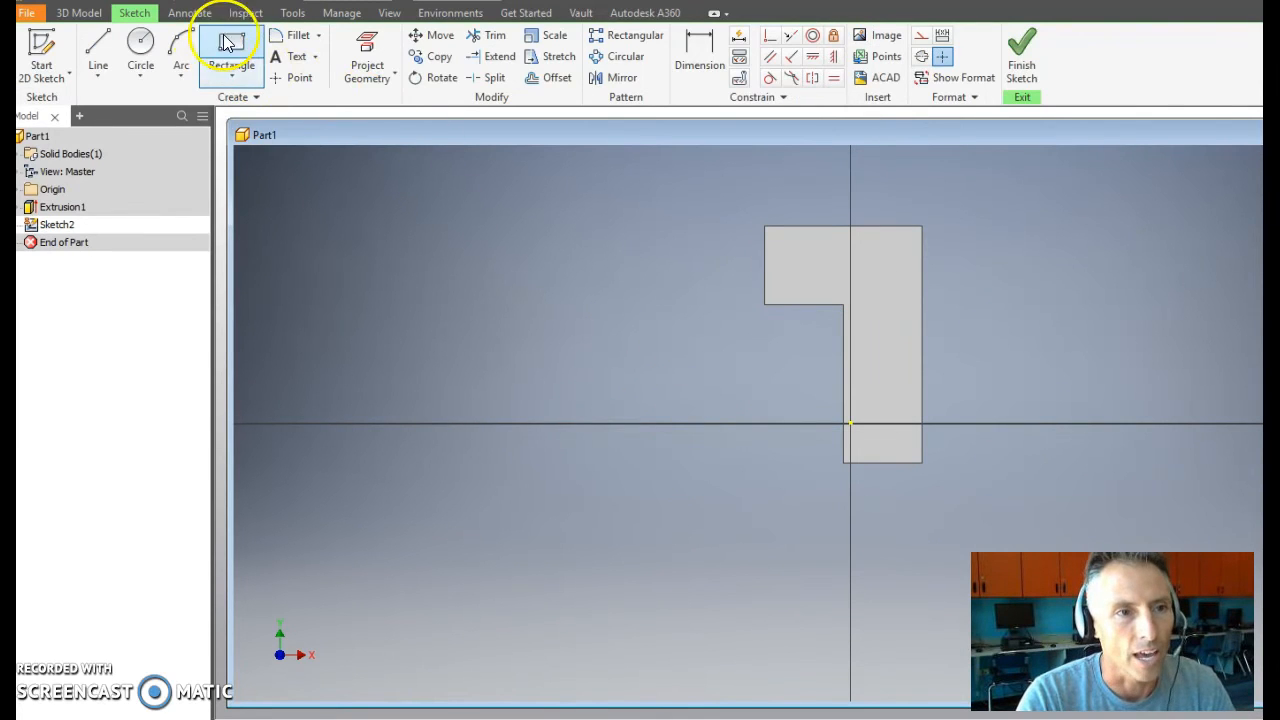
{"action": "left_click", "coordinate": [232, 40]}
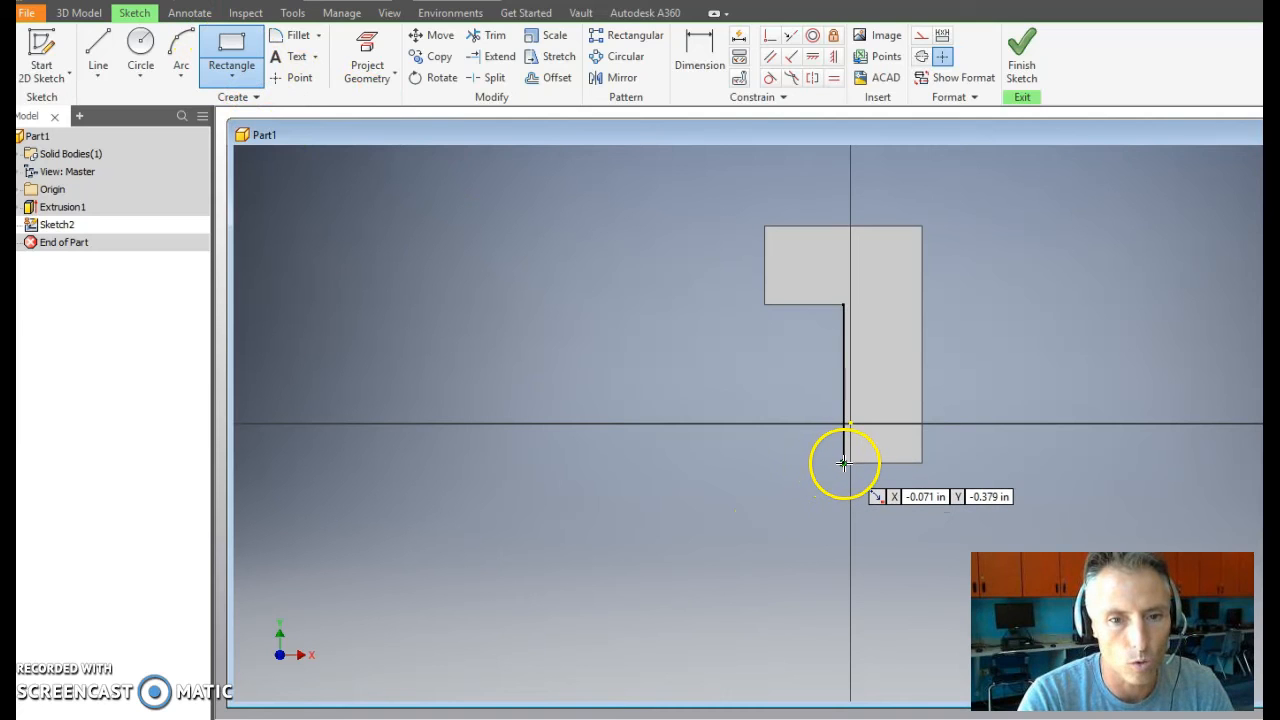
{"action": "mouse_move", "coordinate": [844, 430]}
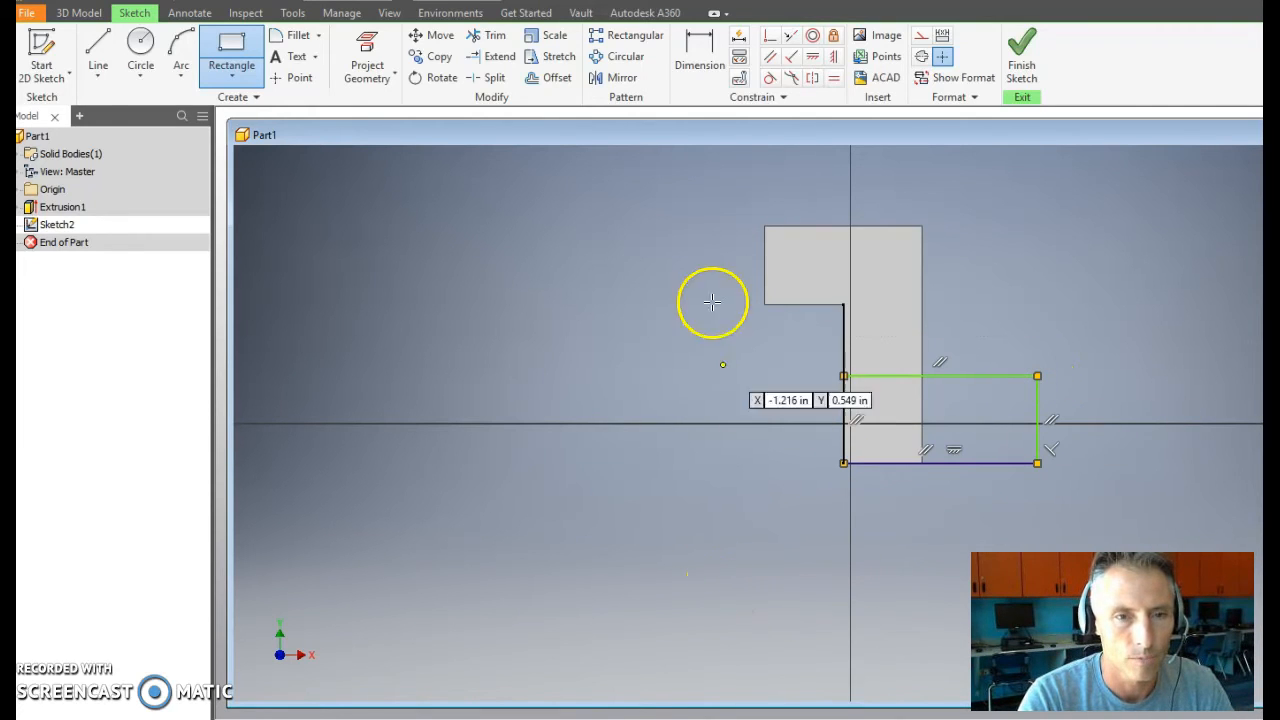
{"action": "mouse_move", "coordinate": [700, 50]}
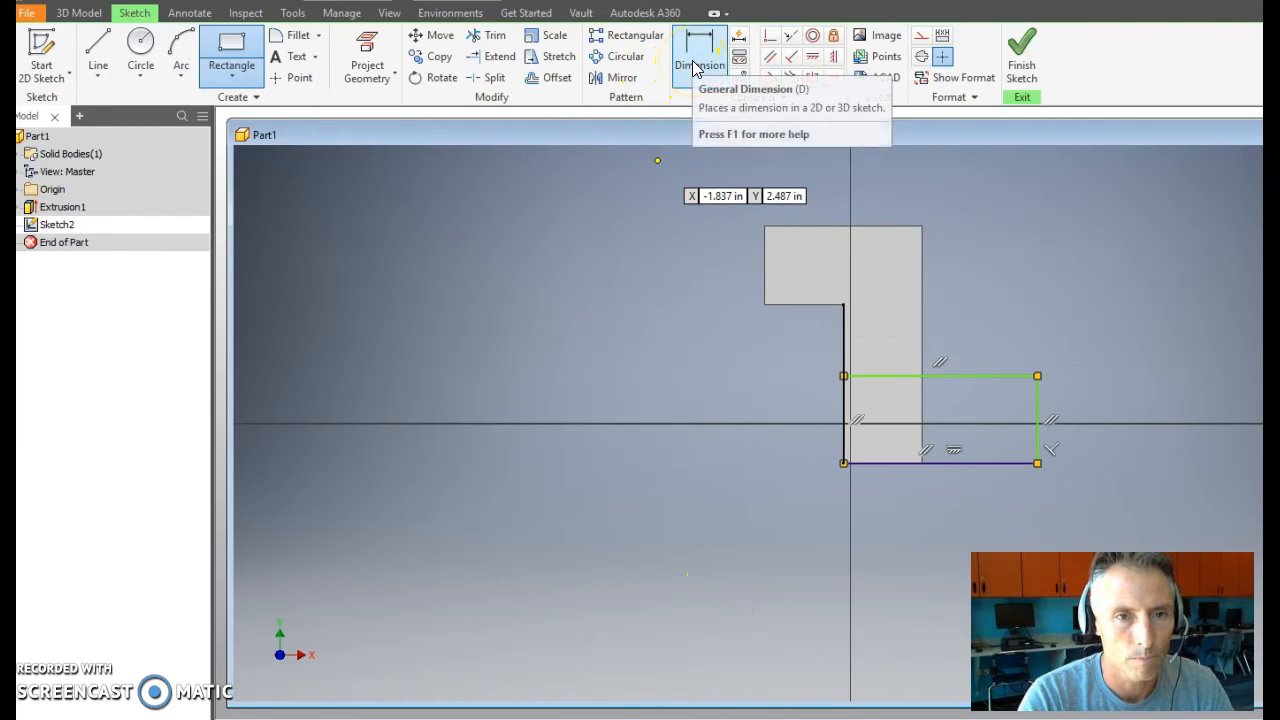
{"action": "left_click", "coordinate": [700, 50]}
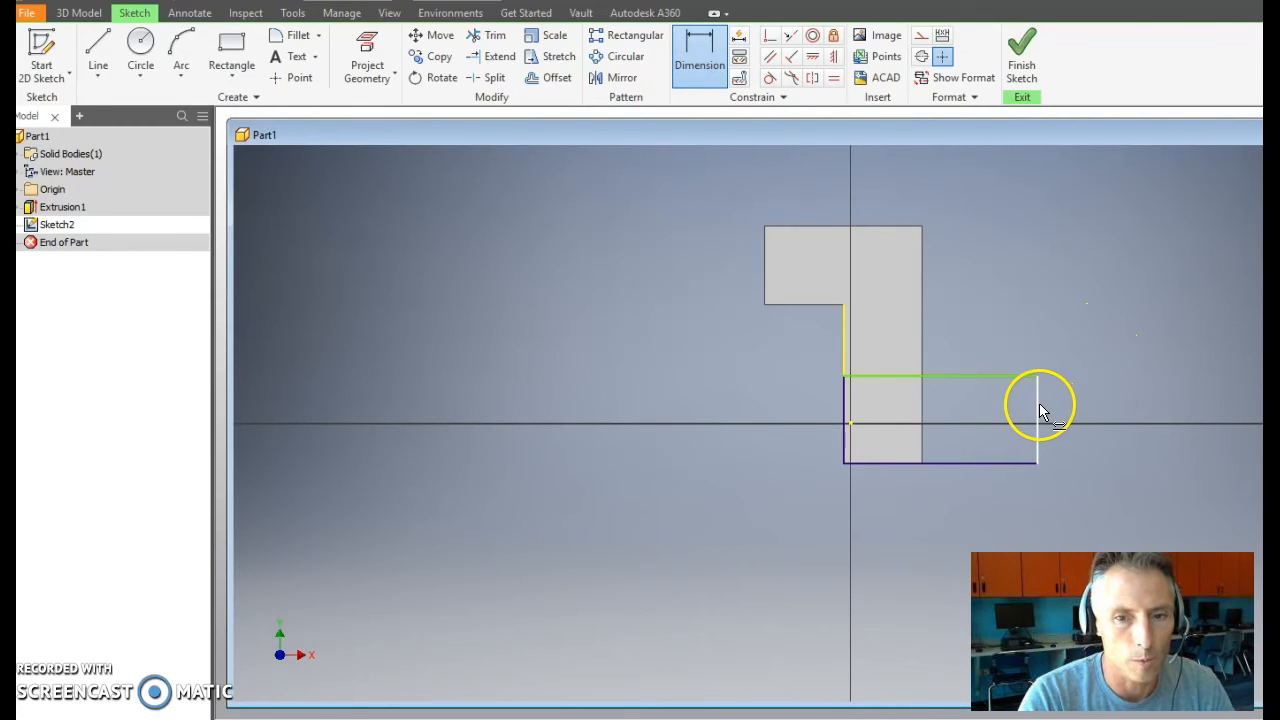
{"action": "left_click", "coordinate": [1038, 408]}
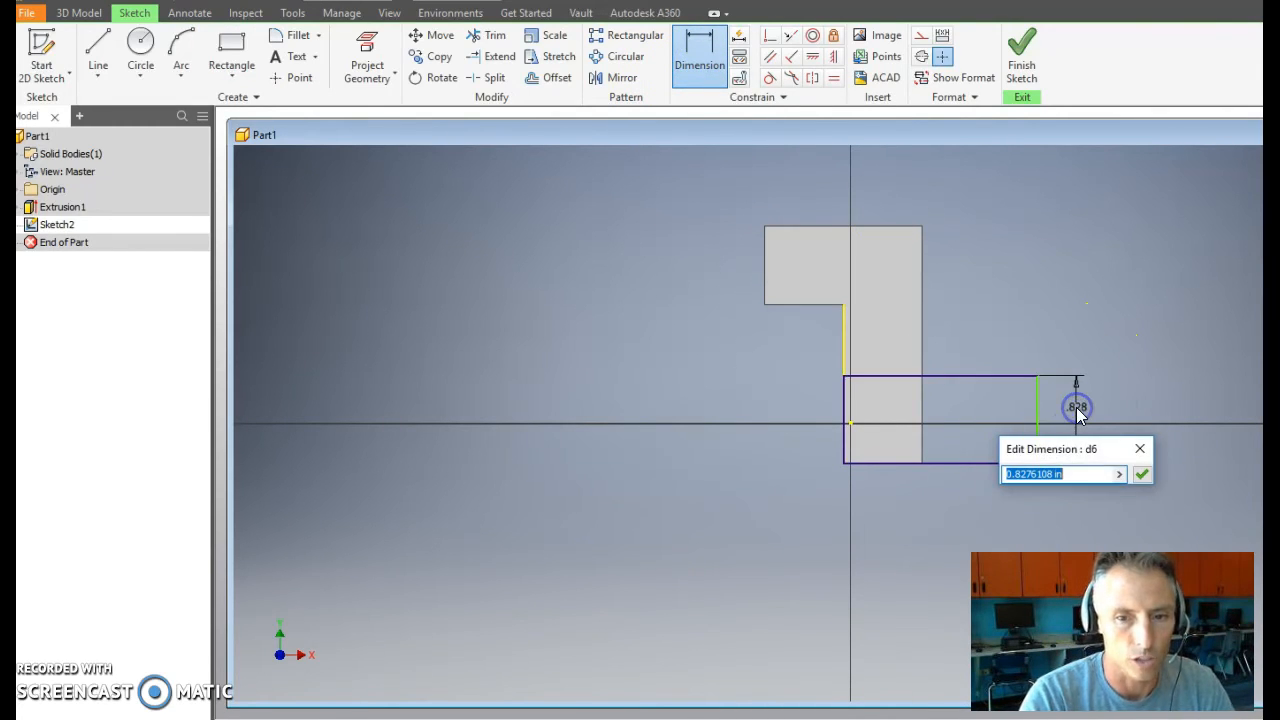
{"action": "type", "text": ".75"}
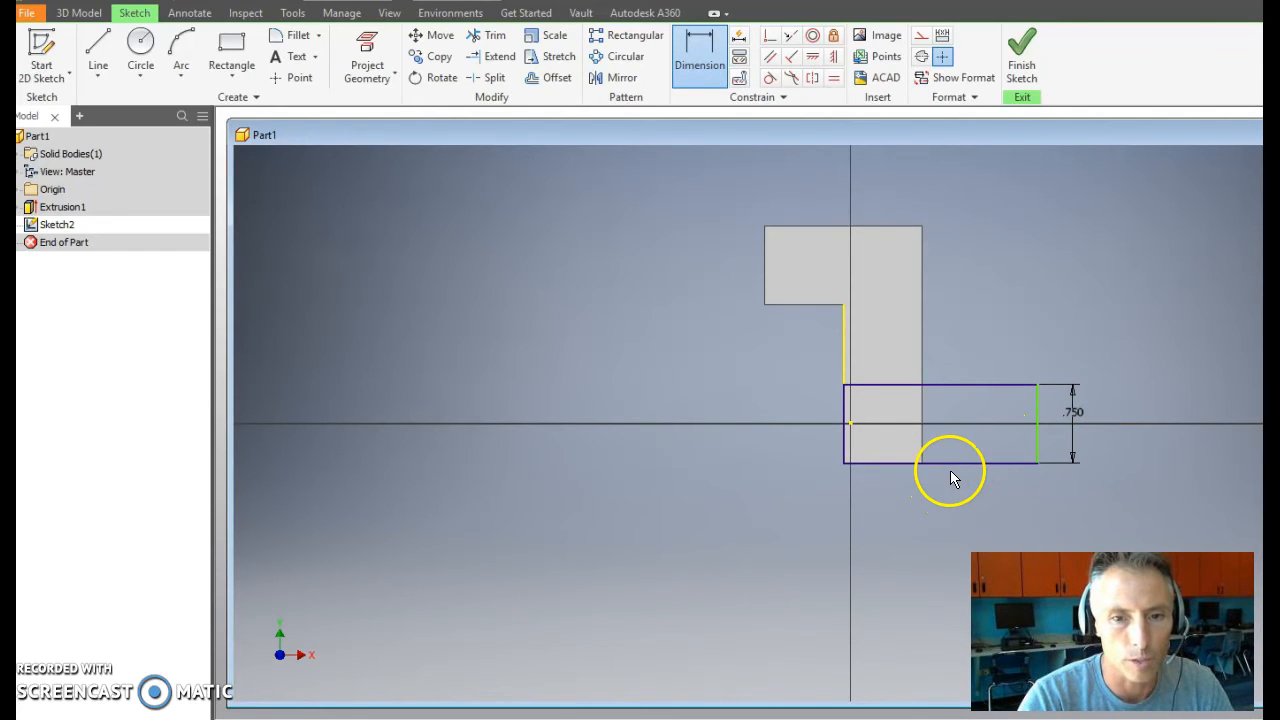
{"action": "left_click", "coordinate": [948, 496]}
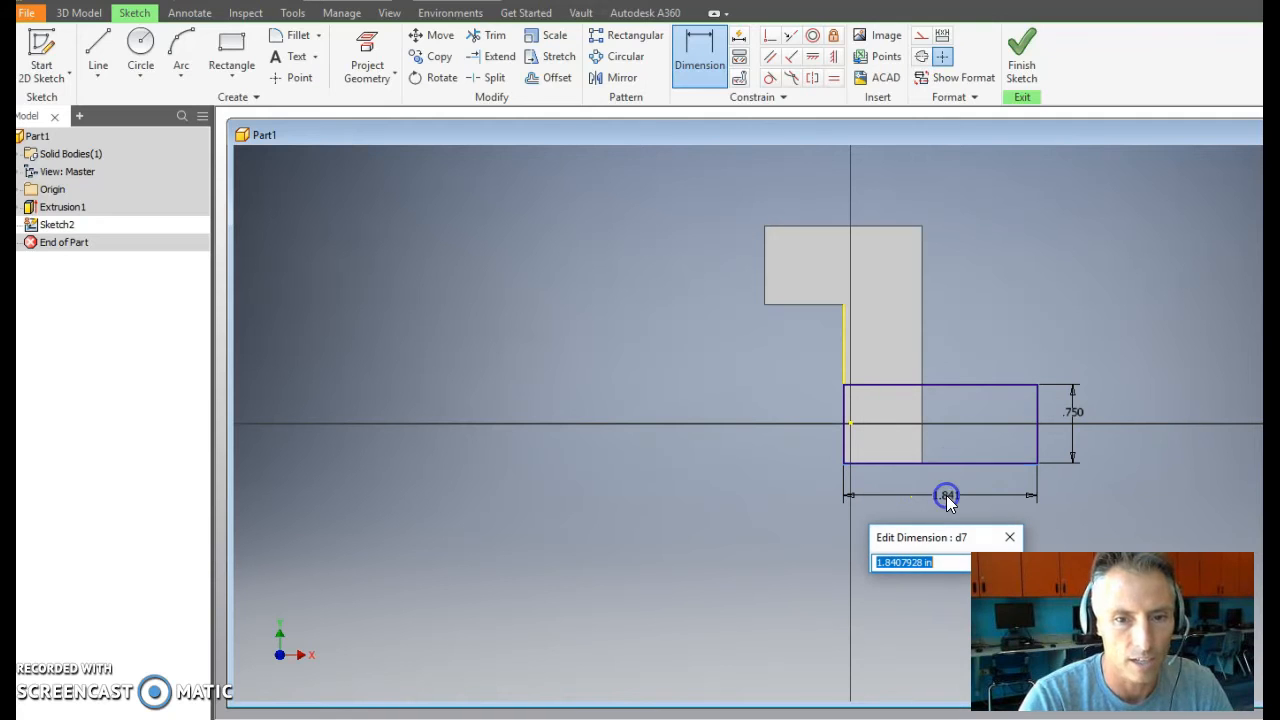
{"action": "type", "text": "1.5"}
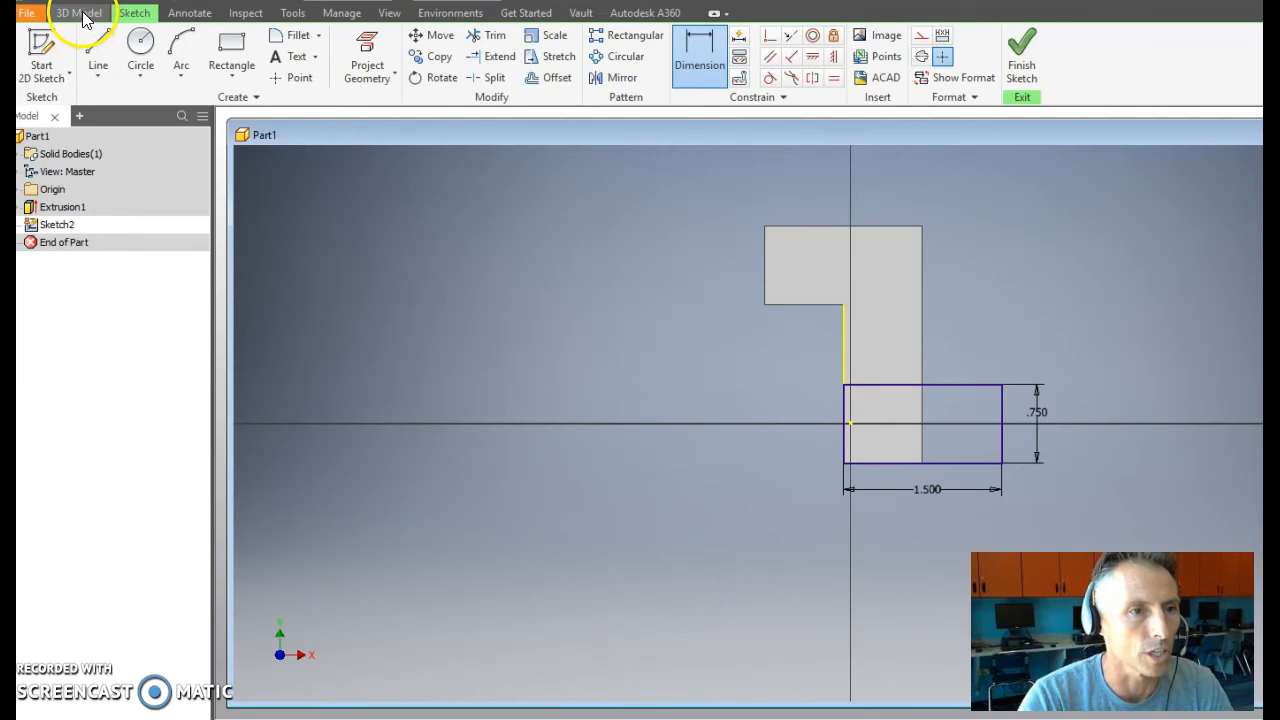
Step: Extrude the lower rectangle into a second solid, Extrusion2
{"action": "left_click", "coordinate": [78, 12]}
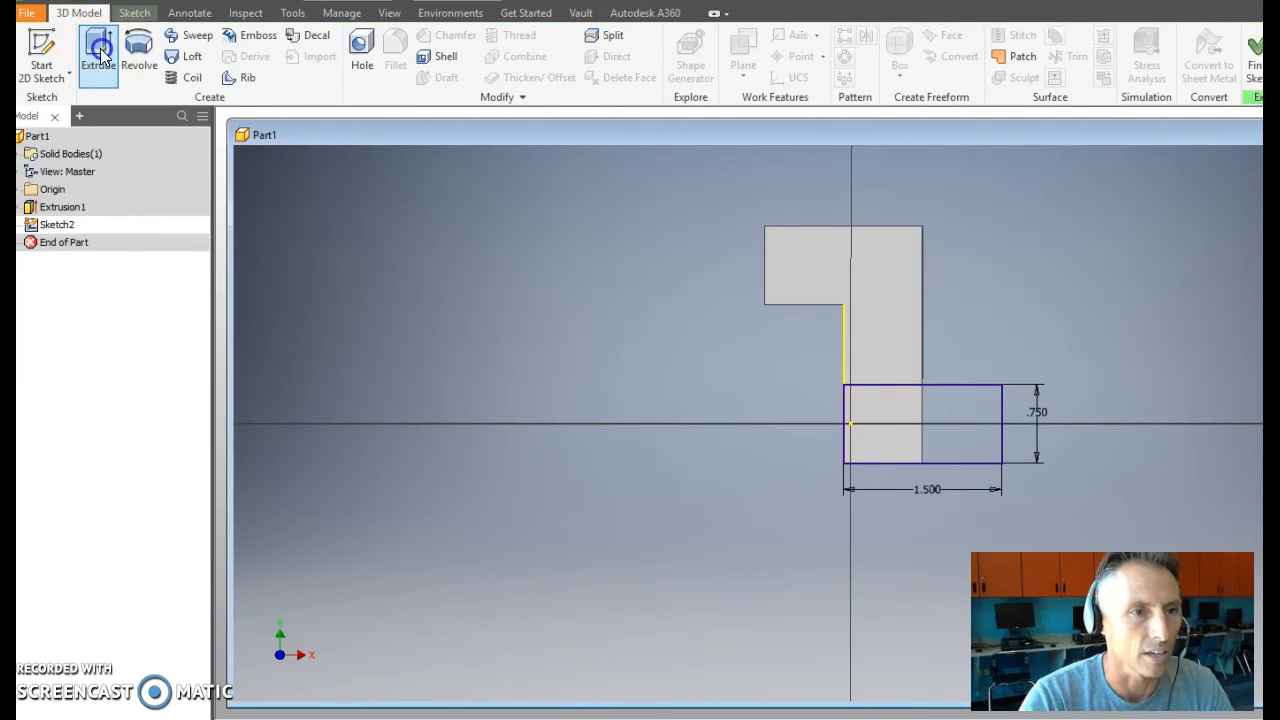
{"action": "left_click", "coordinate": [98, 56]}
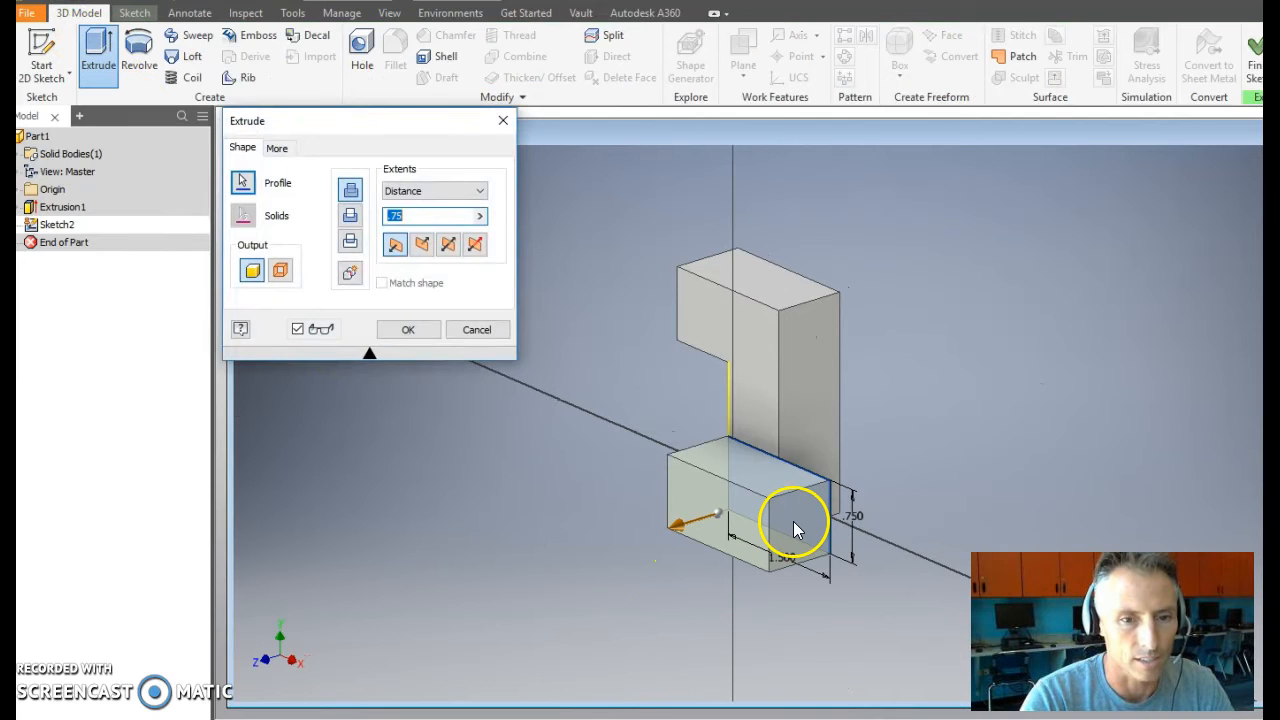
{"action": "left_click", "coordinate": [430, 216]}
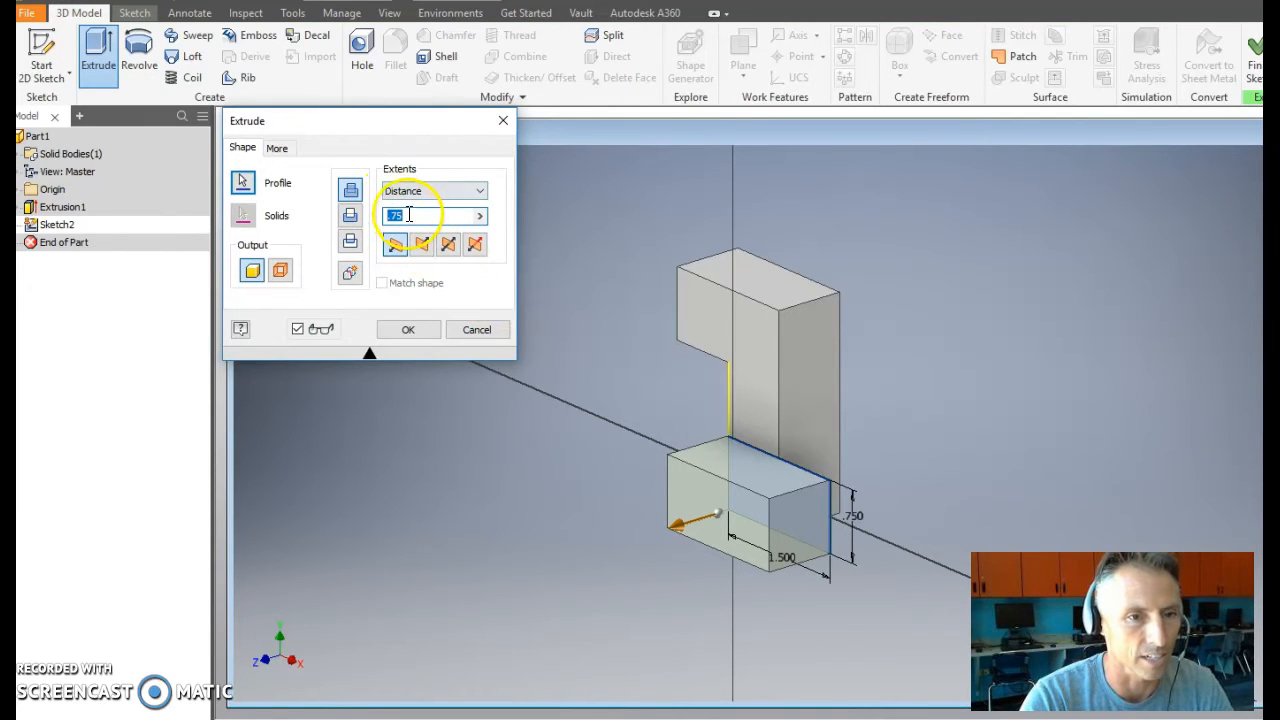
{"action": "mouse_move", "coordinate": [432, 216]}
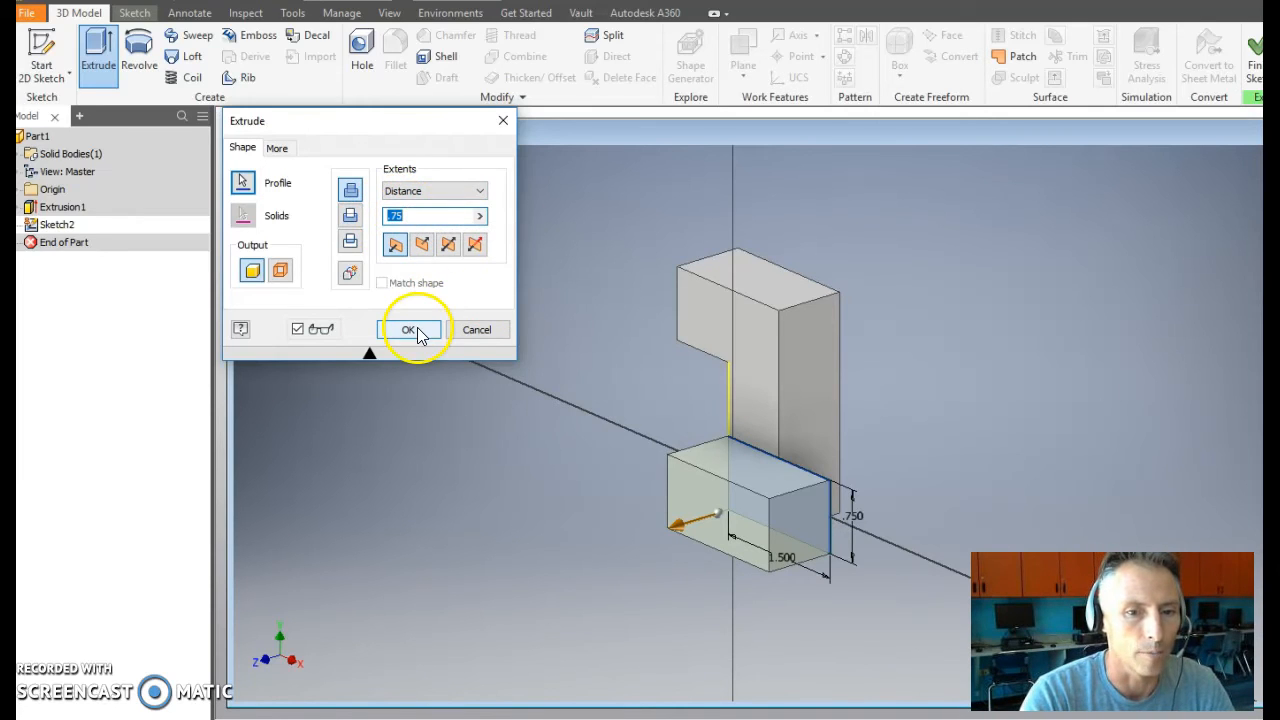
{"action": "left_click", "coordinate": [408, 328]}
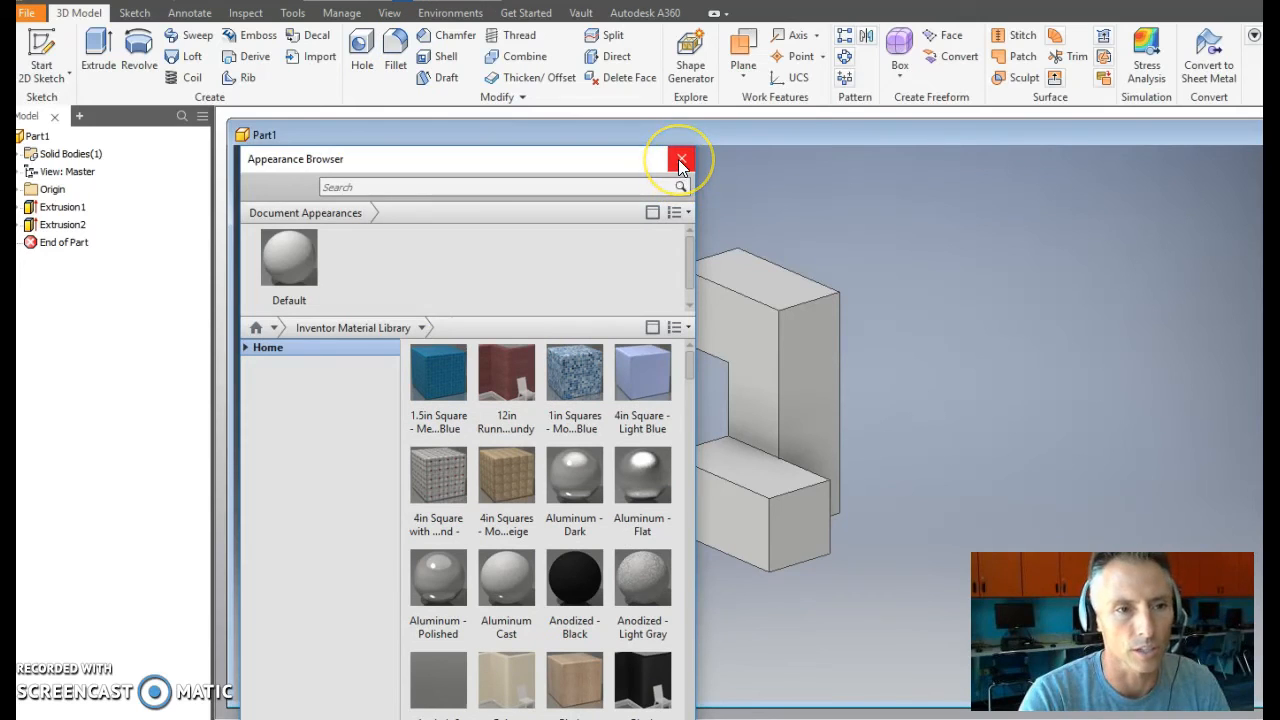
Step: Close the appearance library and expand the part's appearance-override list of named colours
{"action": "left_click", "coordinate": [680, 160]}
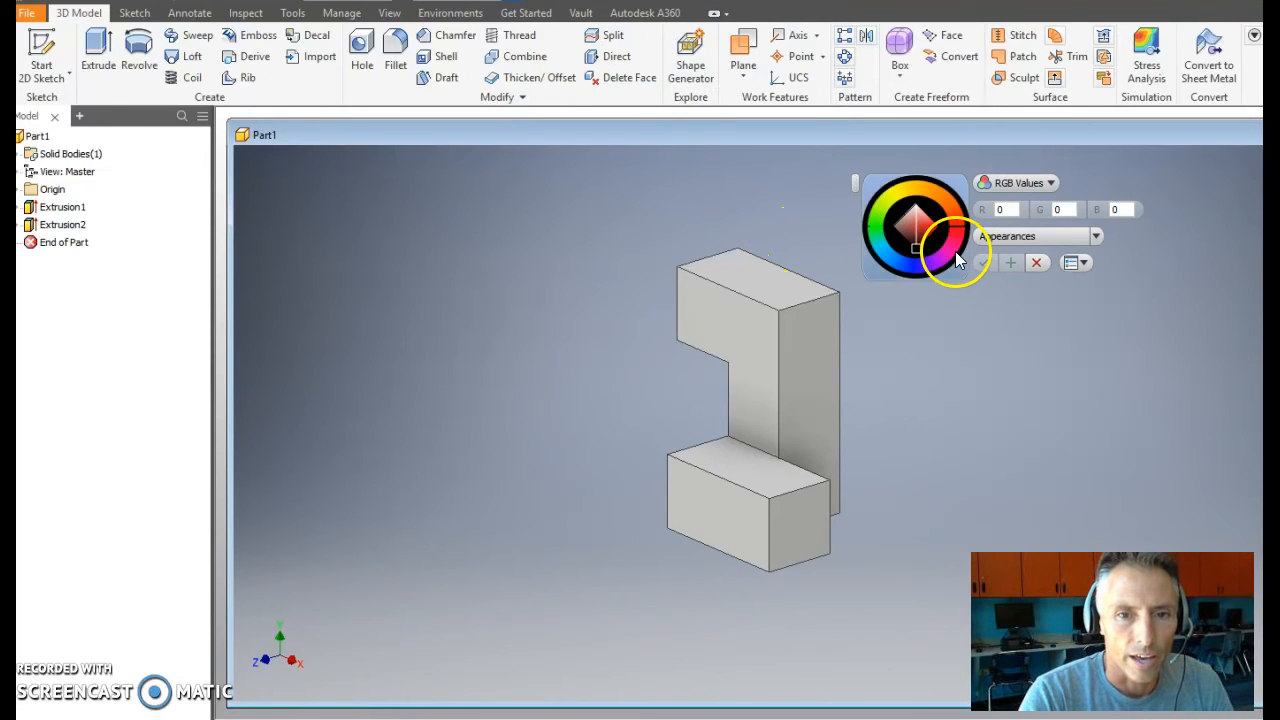
{"action": "left_click", "coordinate": [936, 256]}
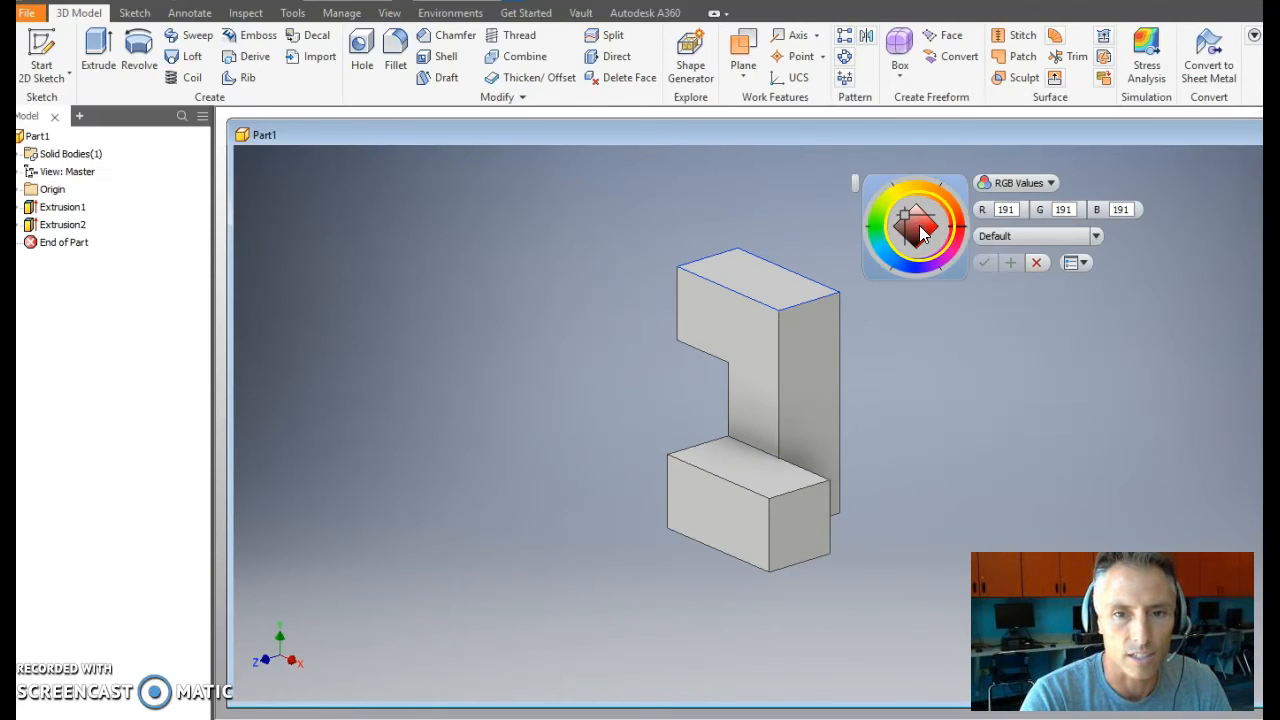
{"action": "left_click", "coordinate": [1096, 236]}
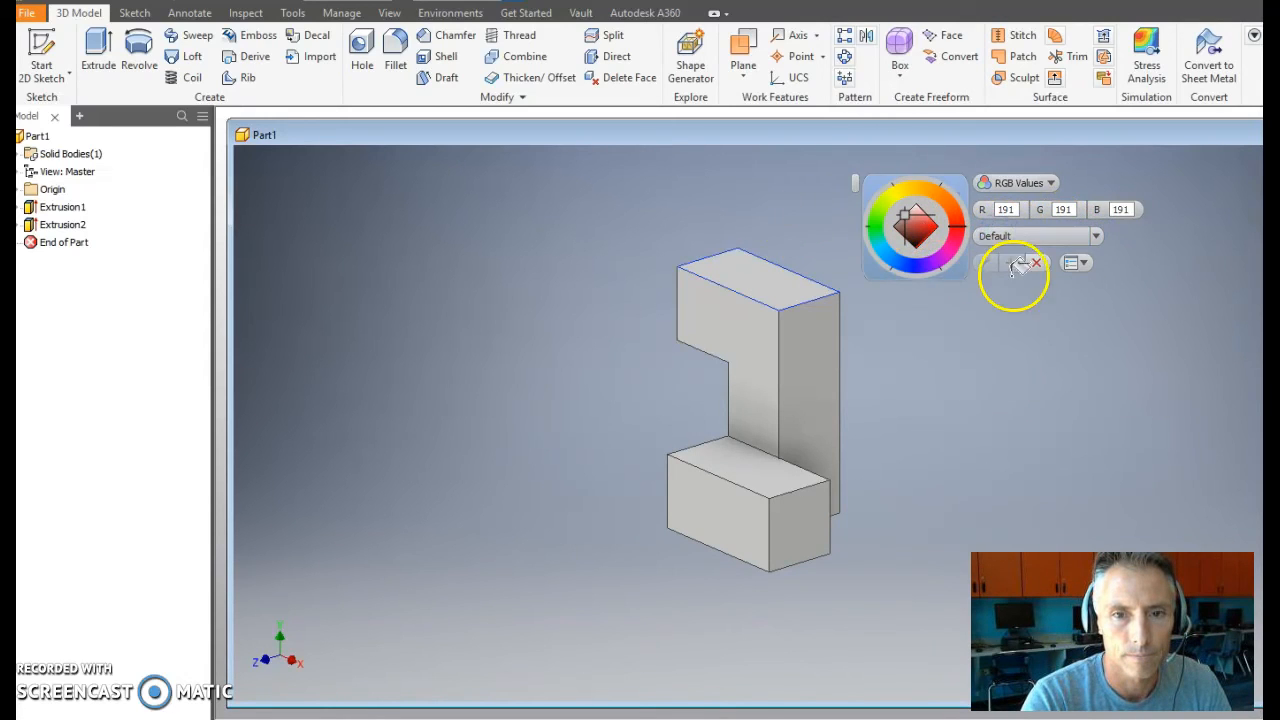
{"action": "left_click", "coordinate": [1088, 262]}
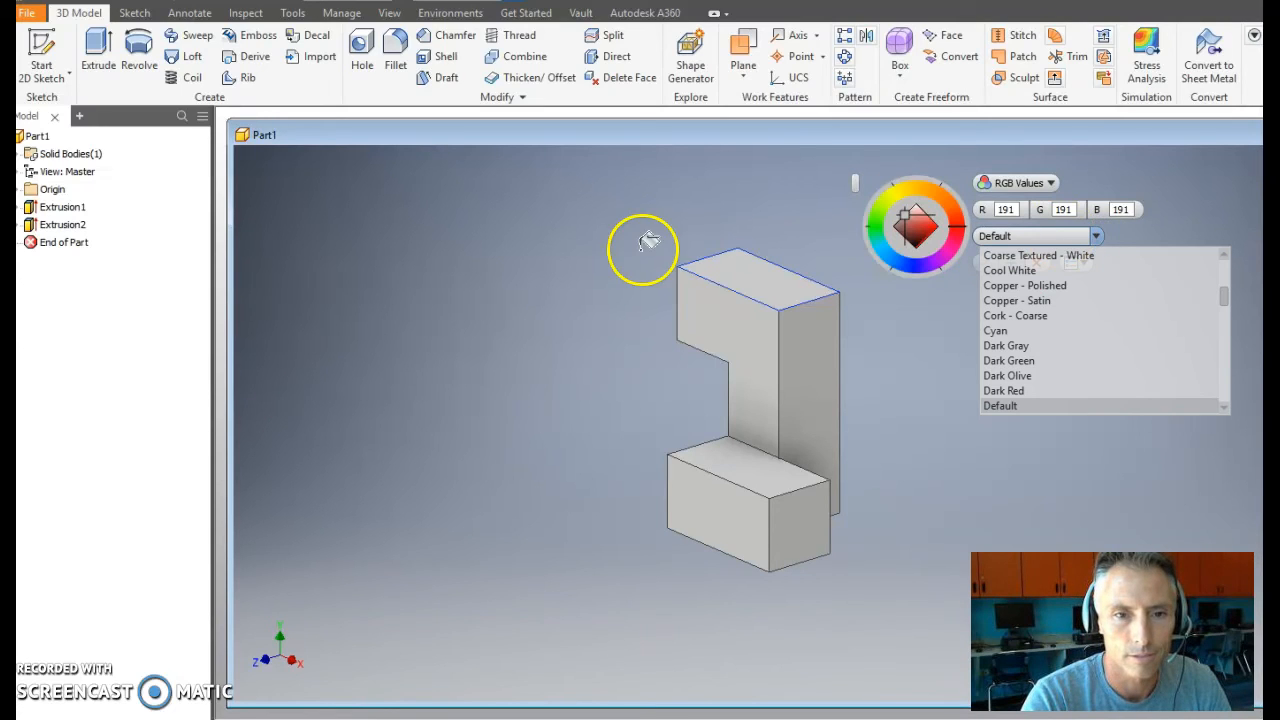
{"action": "mouse_move", "coordinate": [744, 218]}
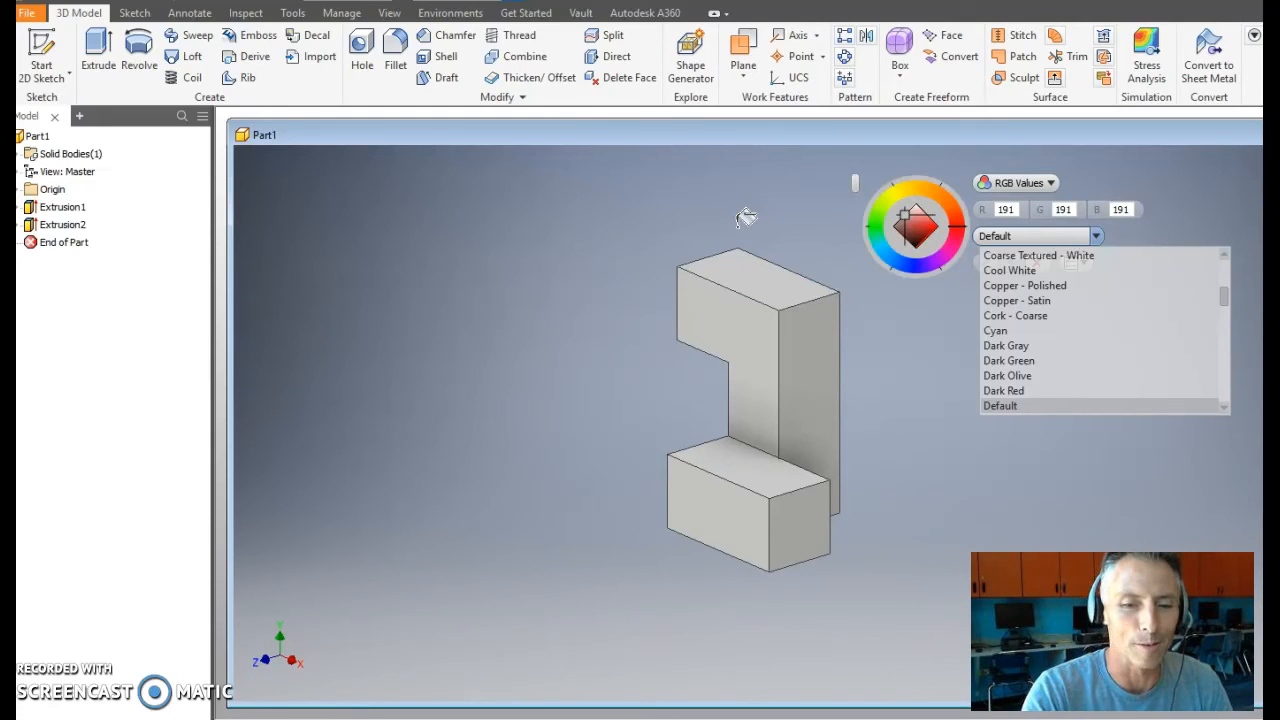
Step: Colour the part Clear - Green 1, then change it to solid Dark Green
{"action": "left_click", "coordinate": [1008, 376]}
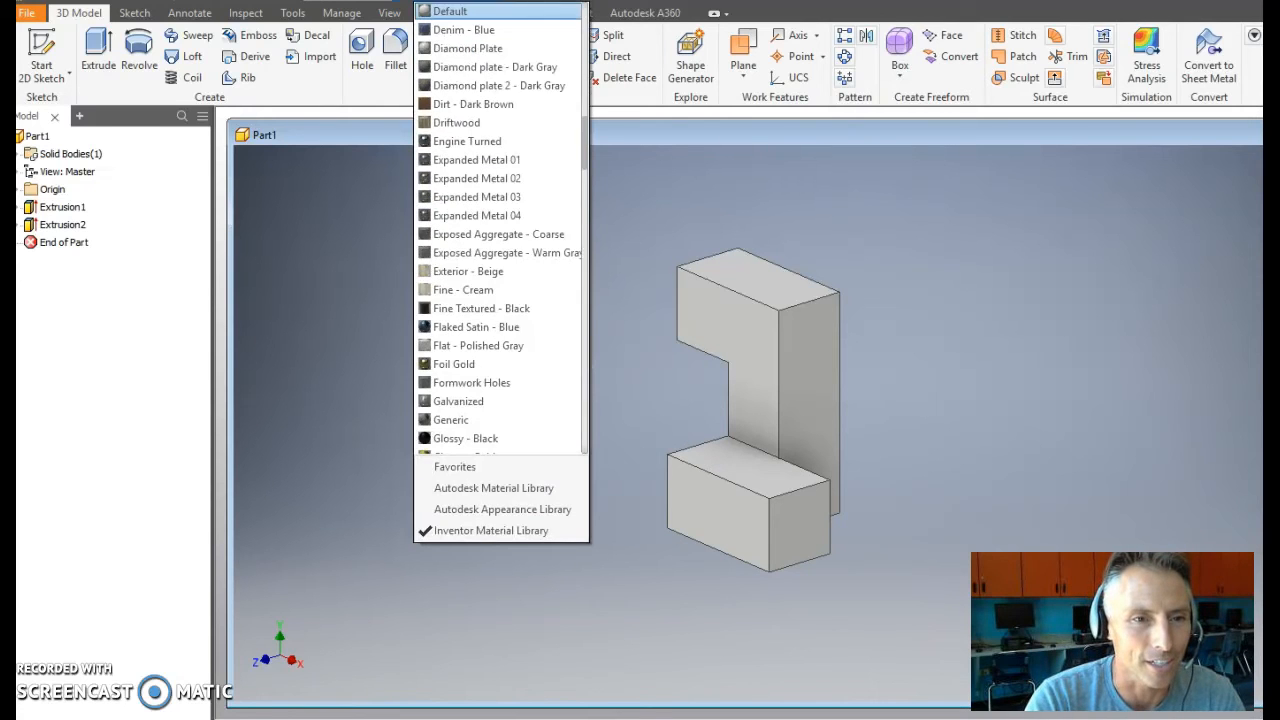
{"action": "scroll", "scroll_direction": "down", "scroll_amount": 3}
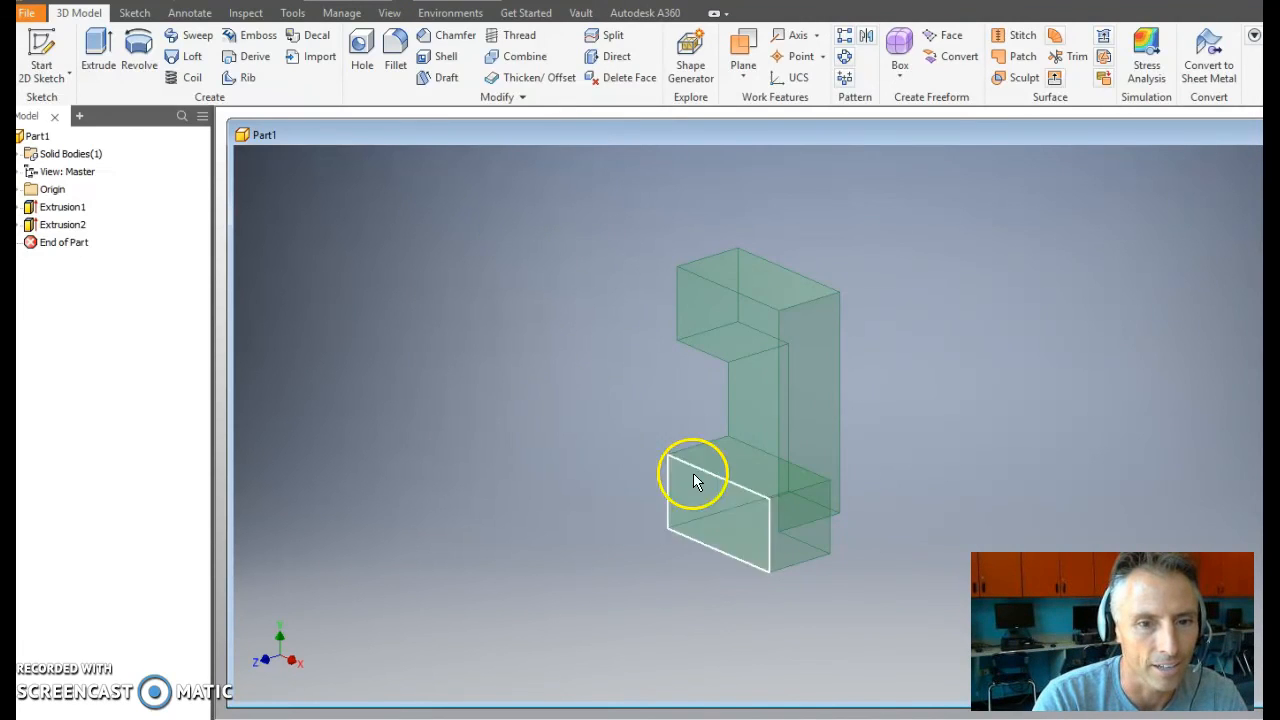
{"action": "mouse_move", "coordinate": [500, 470]}
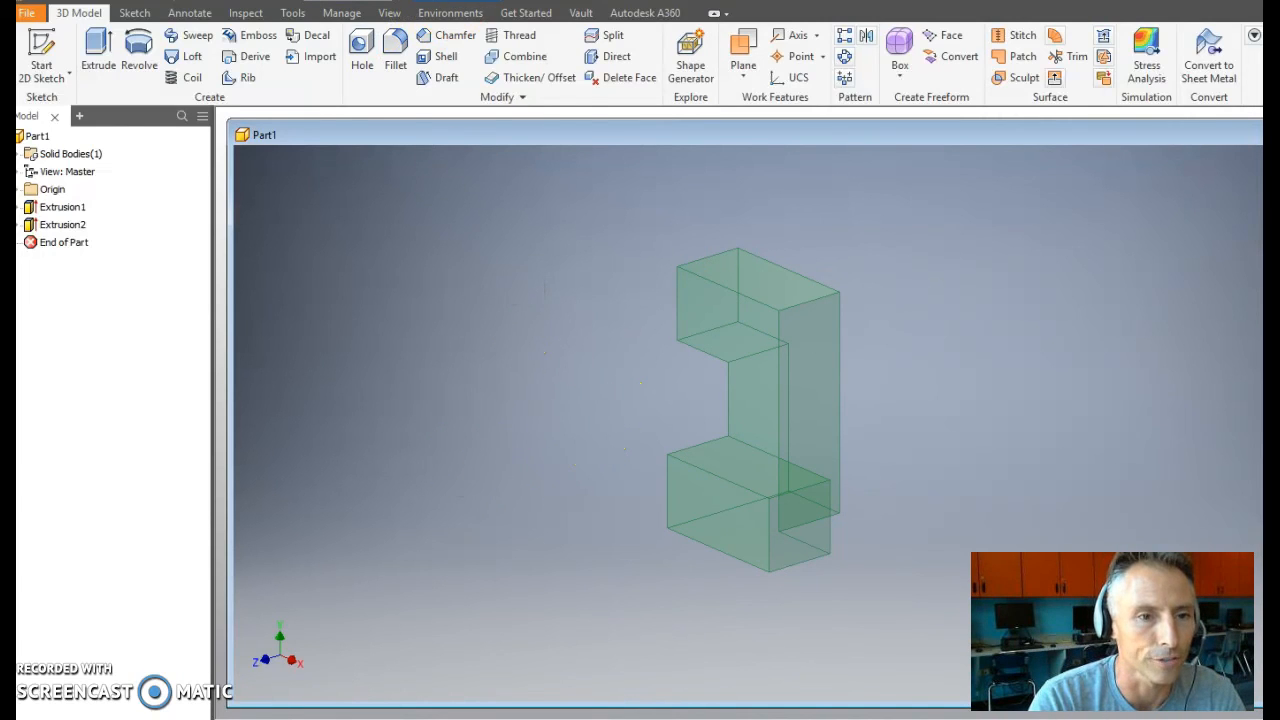
{"action": "left_click", "coordinate": [500, 12]}
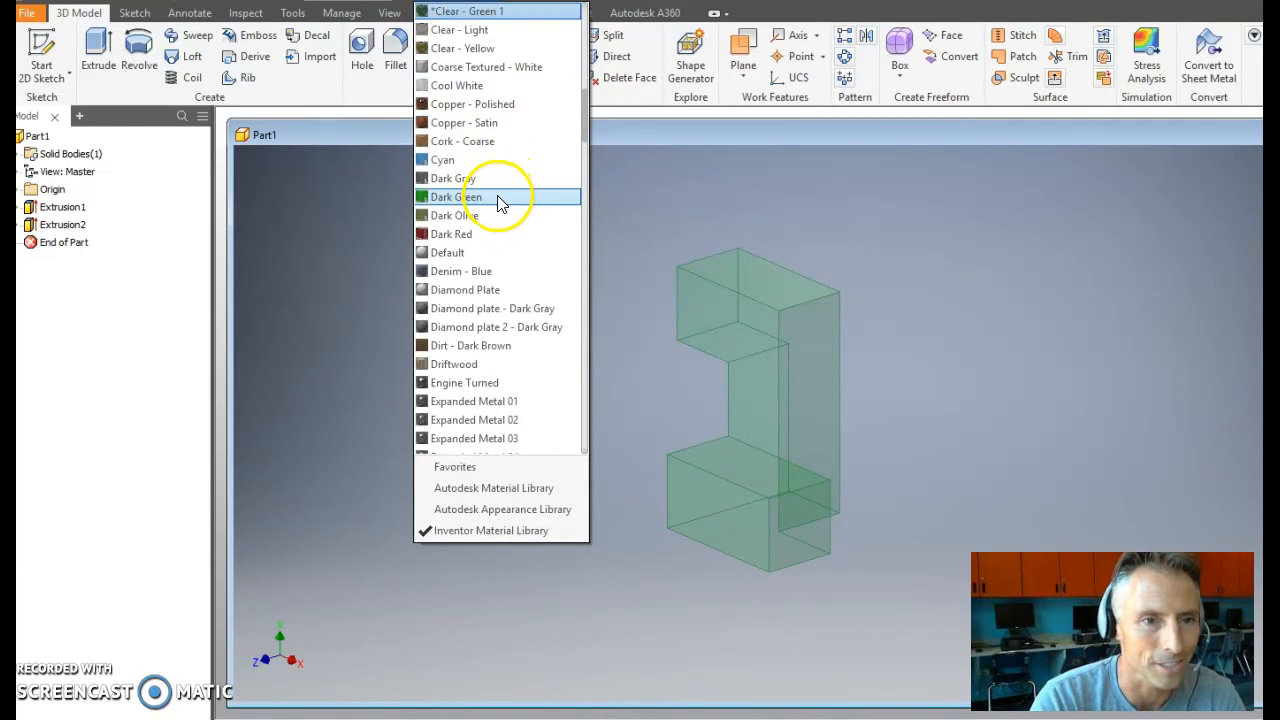
{"action": "left_click", "coordinate": [454, 196]}
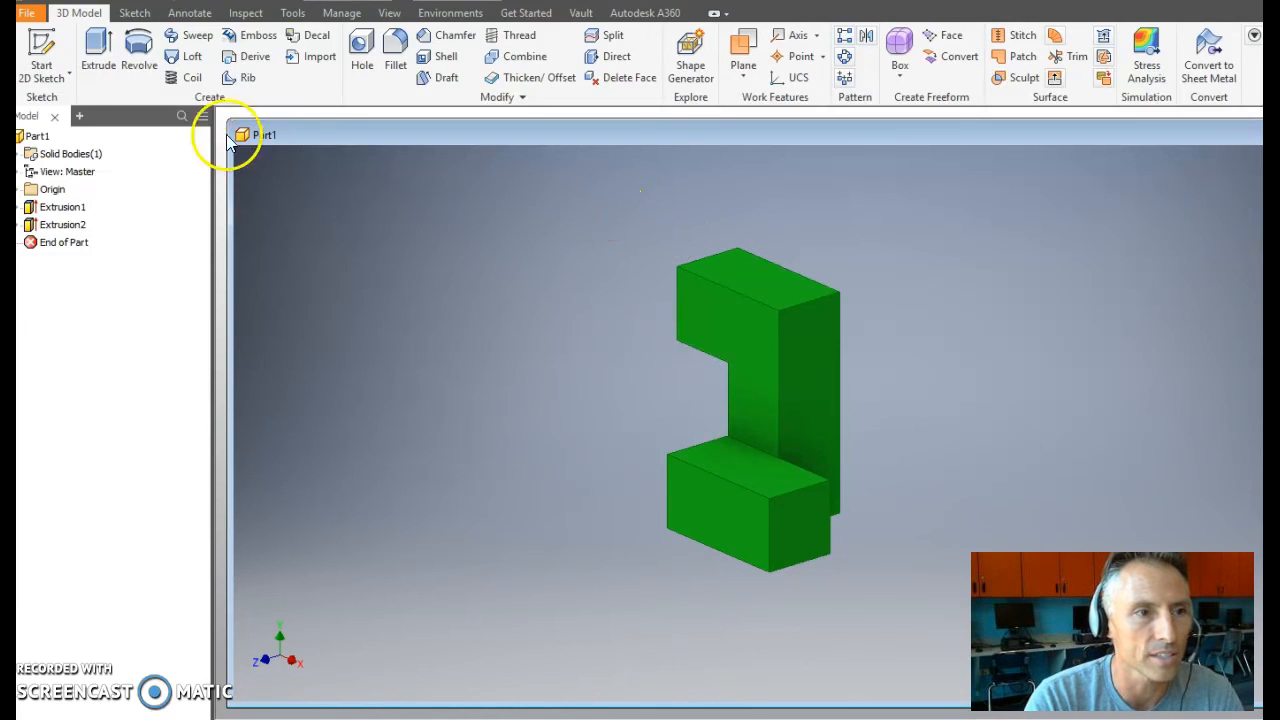
Step: Begin Save As, settle on the Documents folder and create a new folder there for the part
{"action": "left_click", "coordinate": [28, 12]}
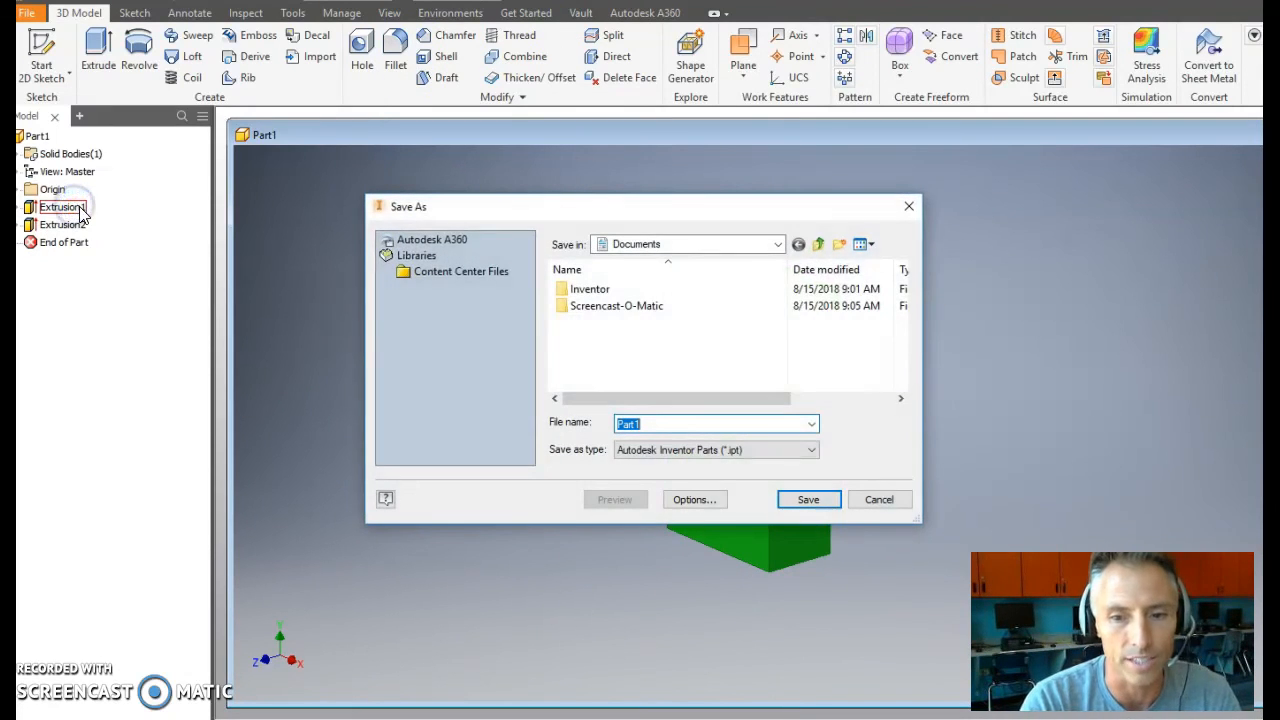
{"action": "mouse_move", "coordinate": [744, 264]}
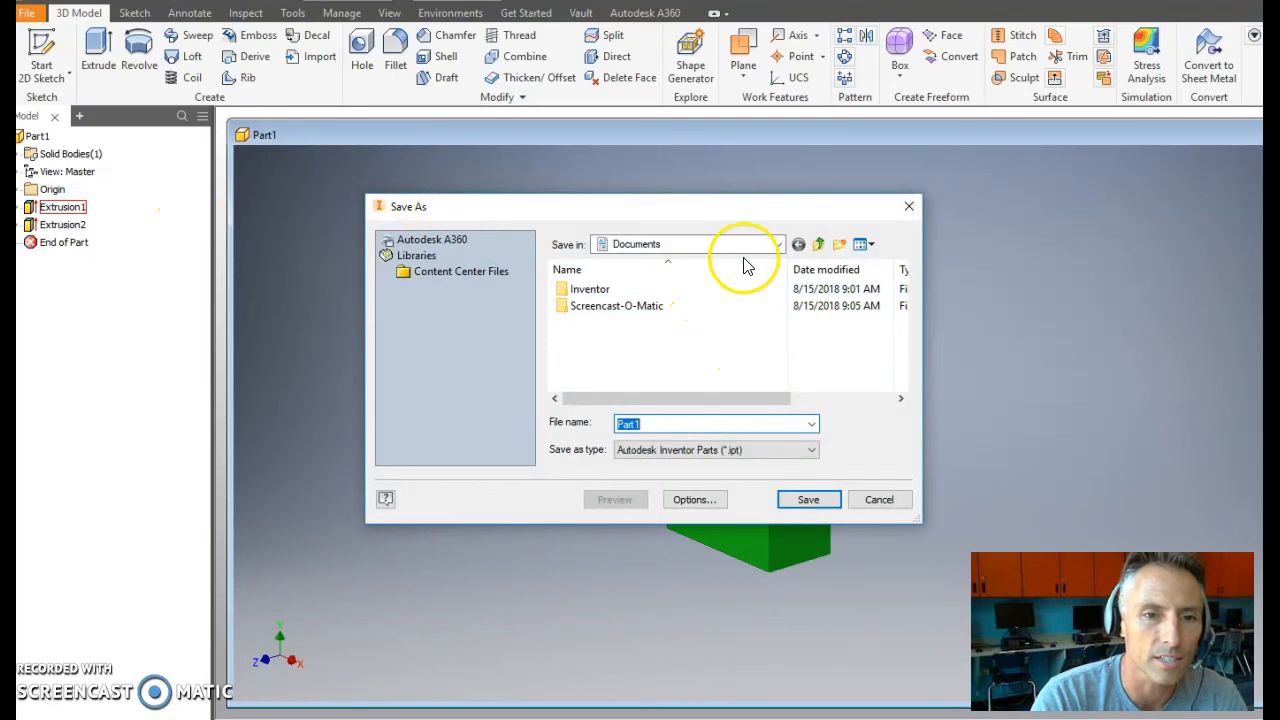
{"action": "mouse_move", "coordinate": [636, 238]}
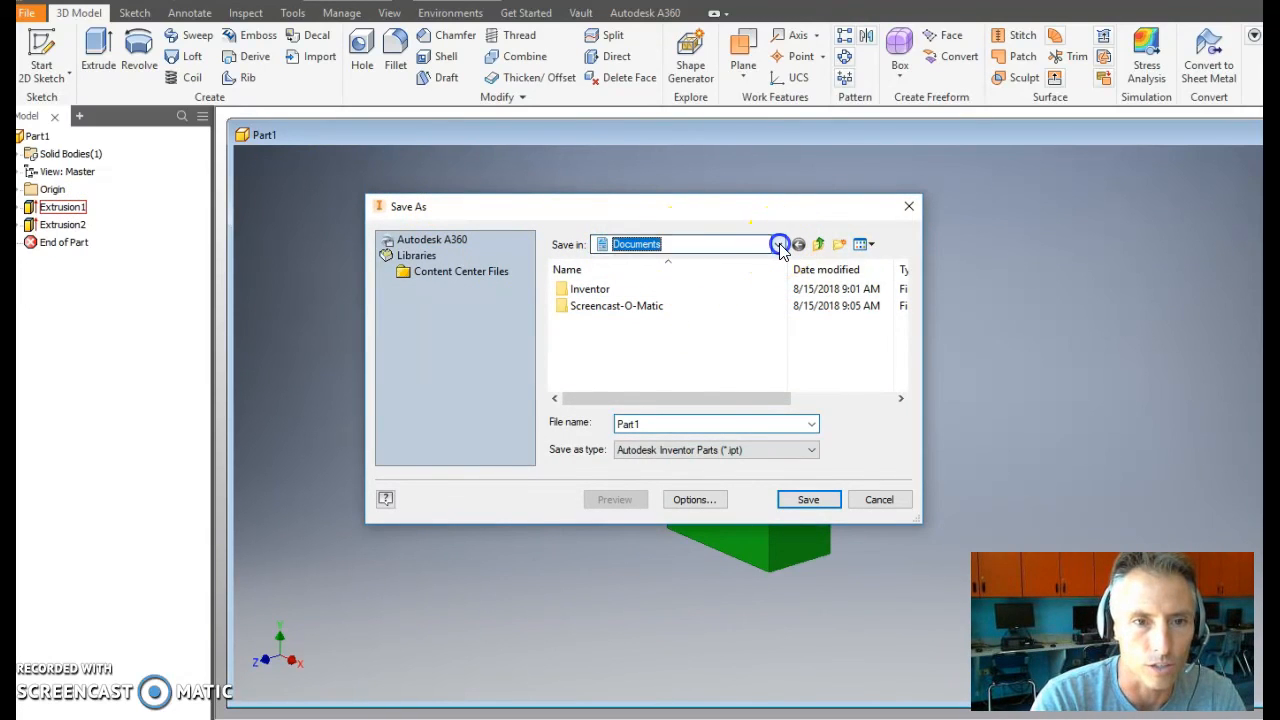
{"action": "left_click", "coordinate": [782, 244]}
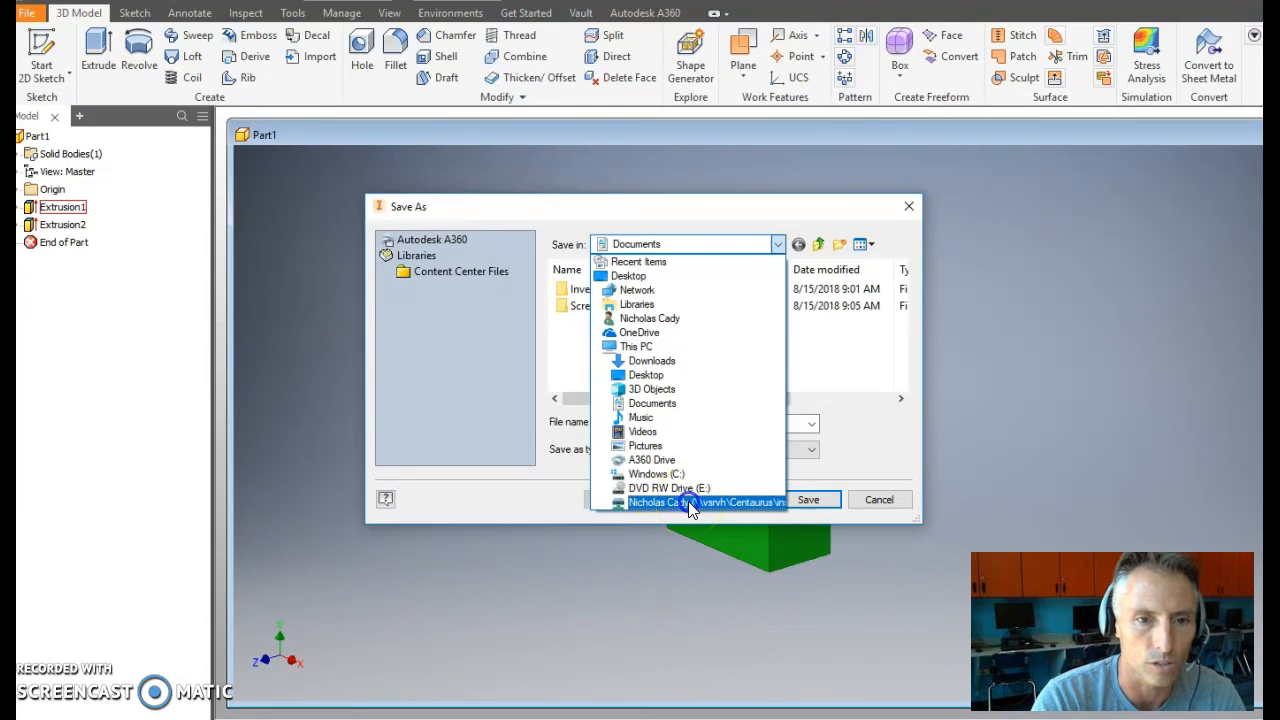
{"action": "left_click", "coordinate": [704, 500]}
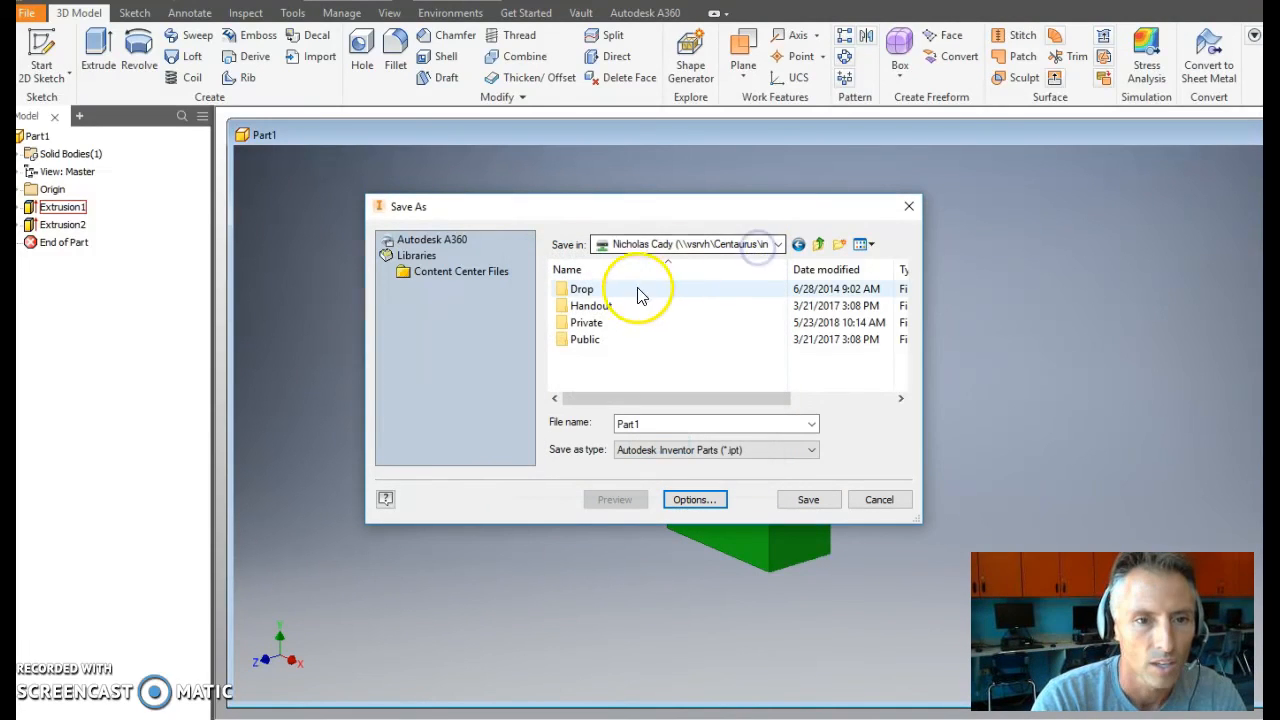
{"action": "left_click", "coordinate": [778, 244]}
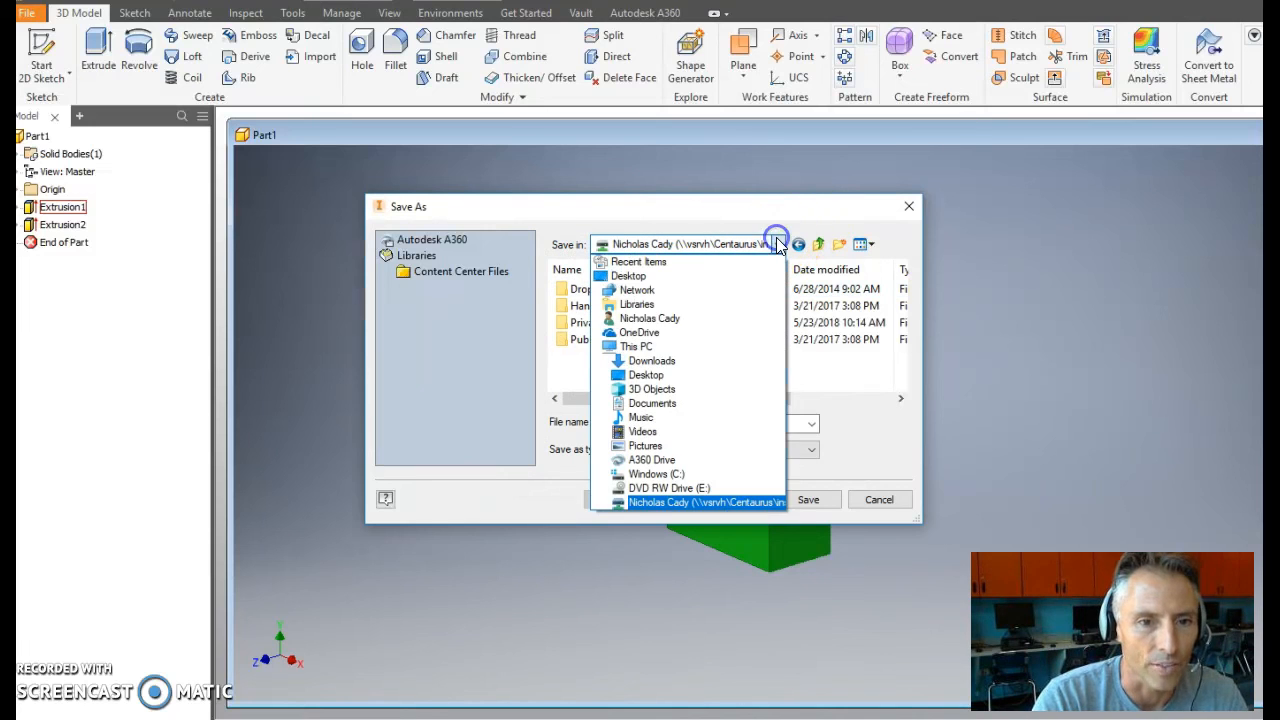
{"action": "left_click", "coordinate": [652, 404]}
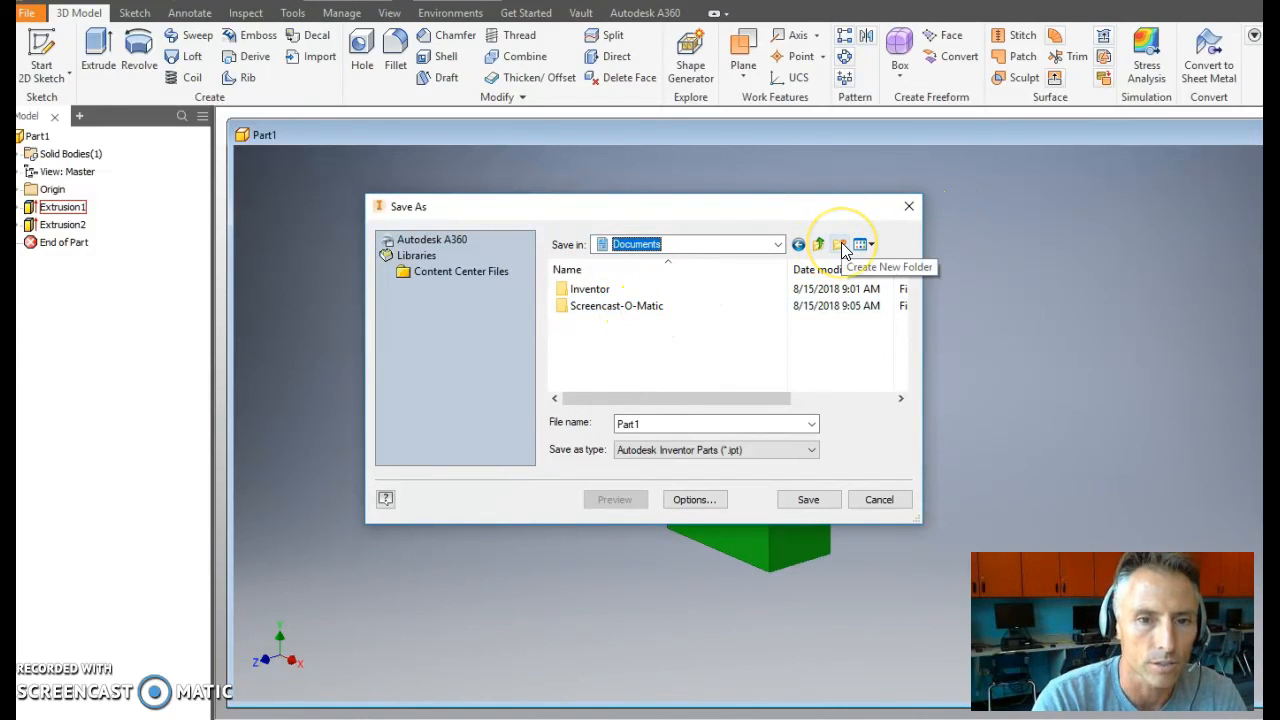
{"action": "left_click", "coordinate": [840, 244]}
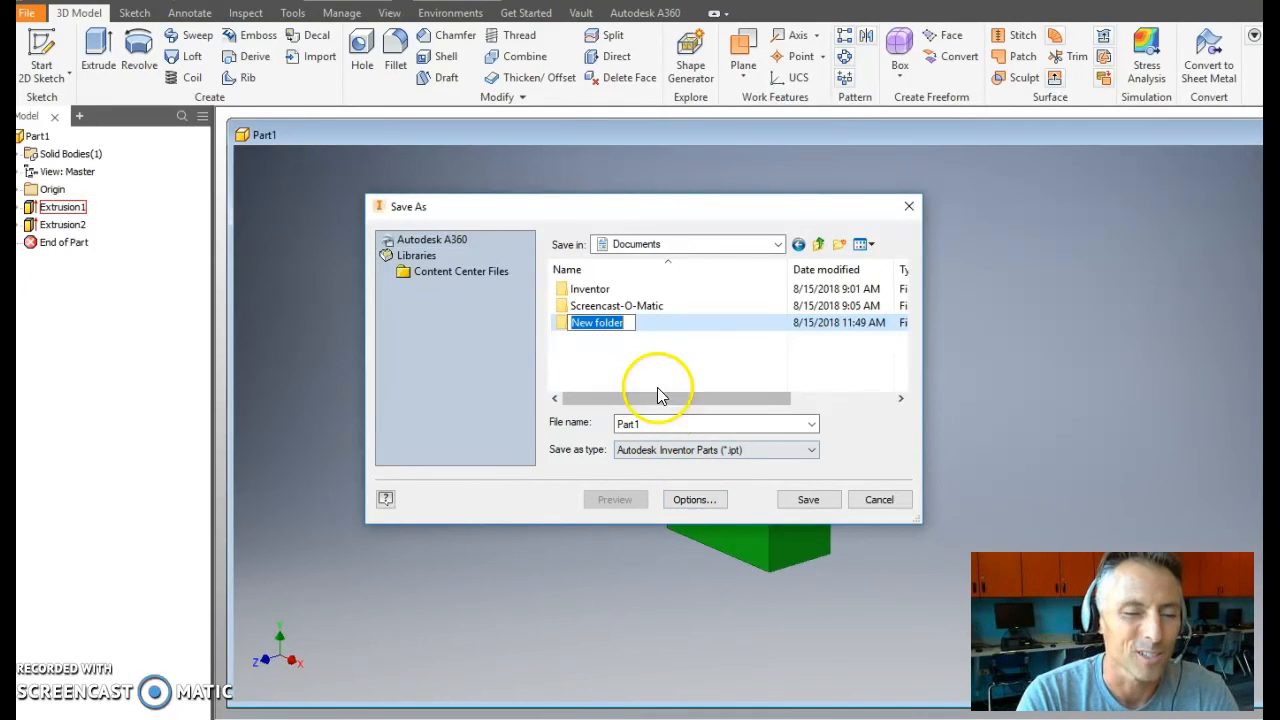
{"action": "mouse_move", "coordinate": [698, 376]}
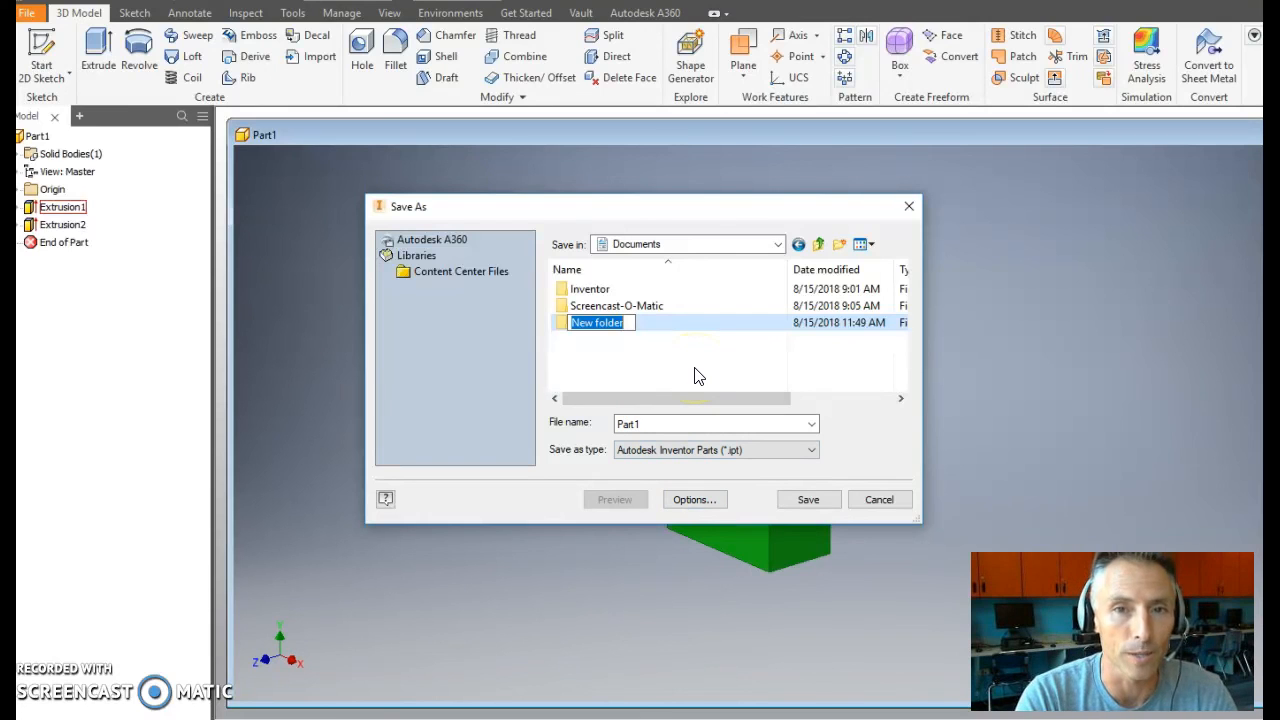